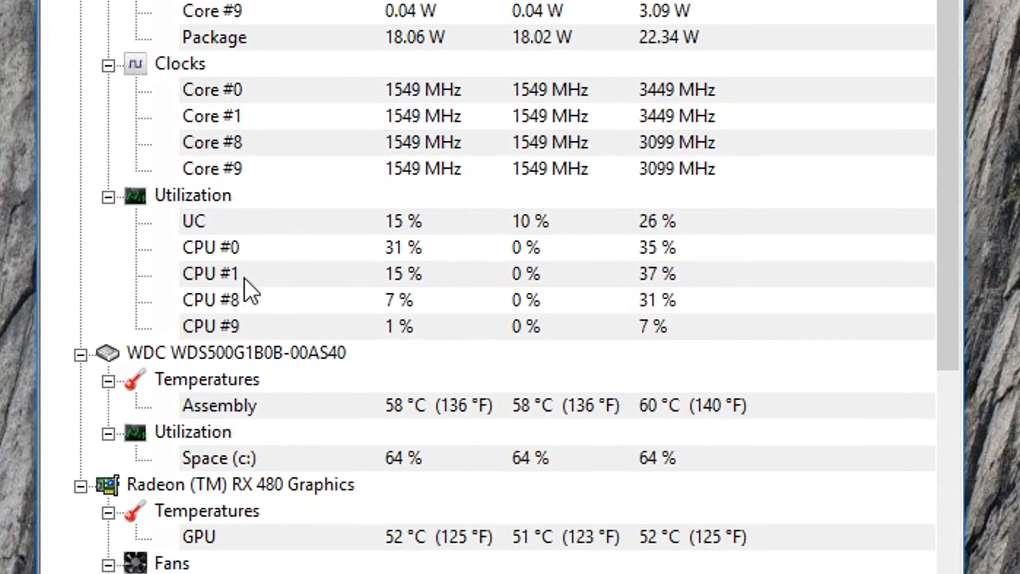
Show CPU-Z's Memory details: 8 GB dual-channel DDR4 at 1199.3 MHz, CL16
scroll("down", 3)
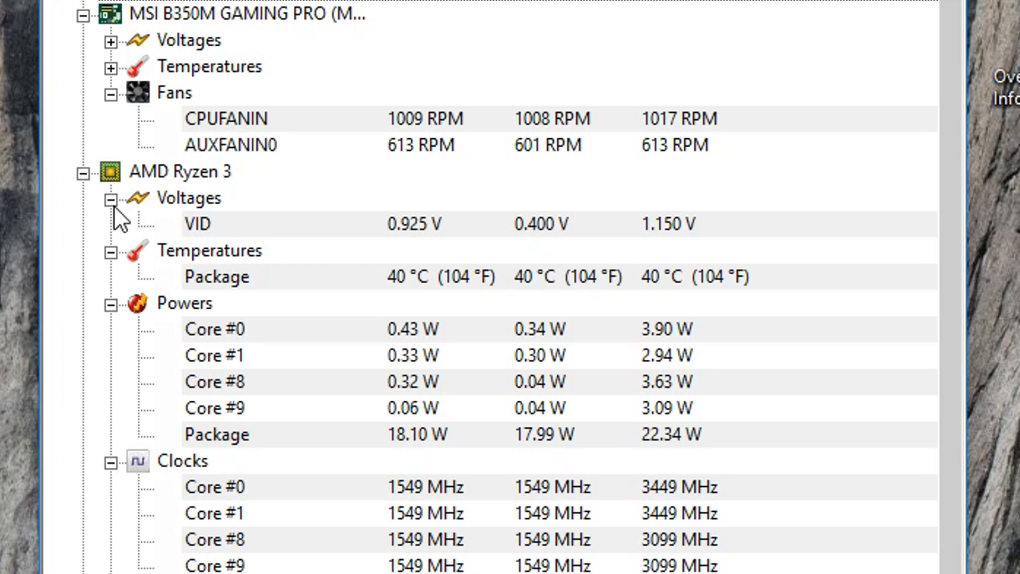
left_click(111, 199)
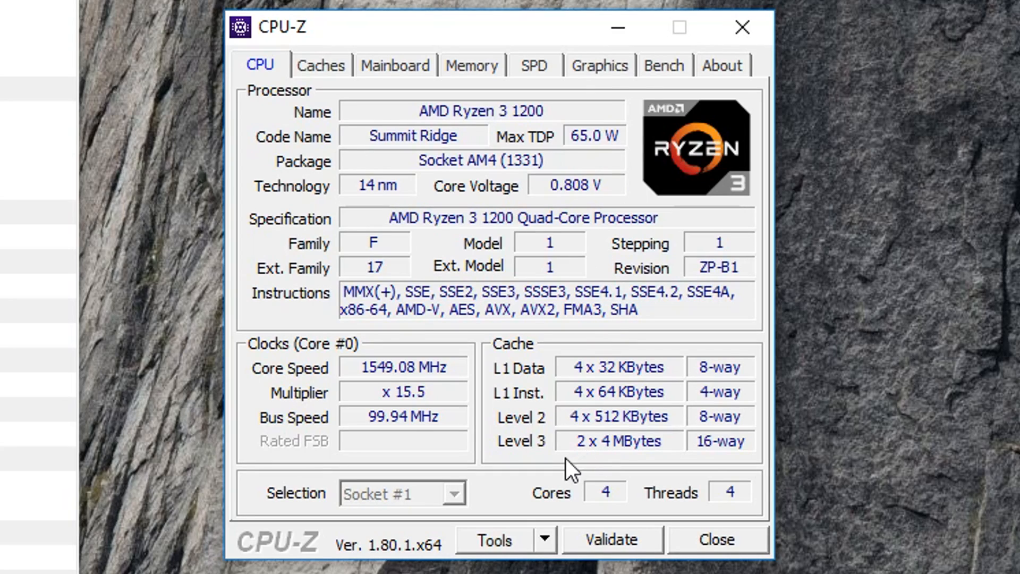
mouse_move(596, 205)
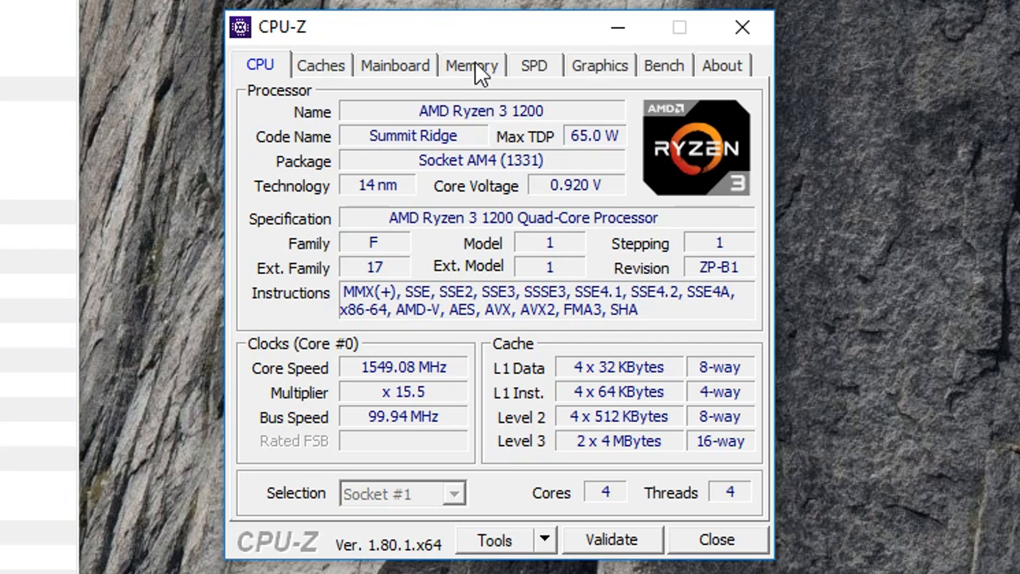
left_click(472, 65)
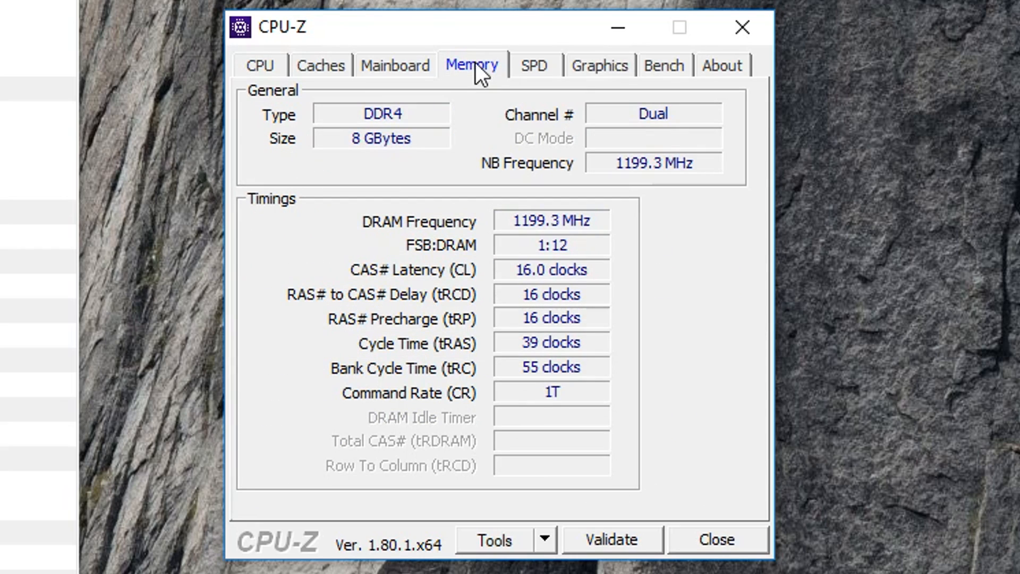
mouse_move(374, 239)
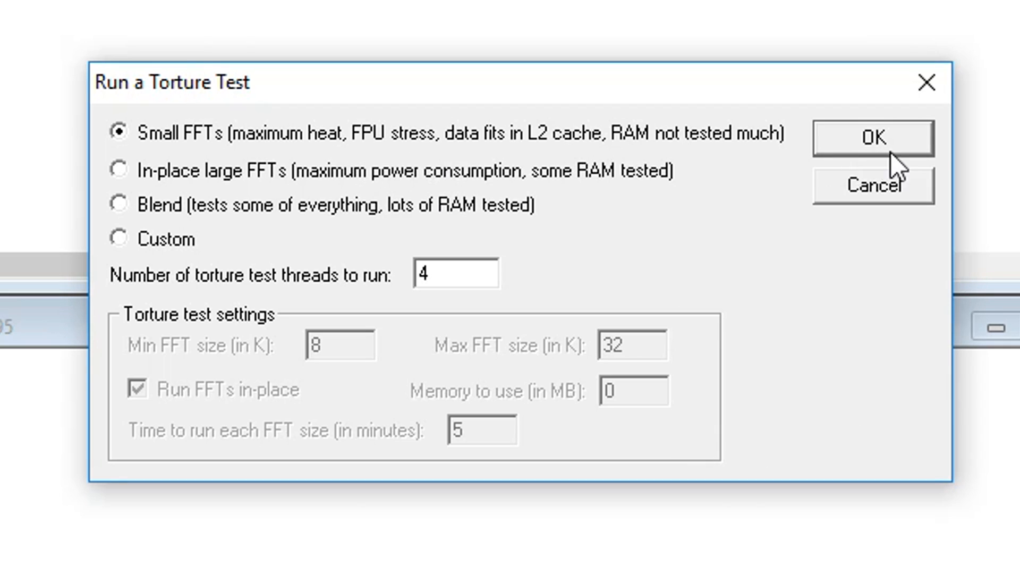
Run Prime95's Small FFTs torture test on 4 threads
left_click(874, 137)
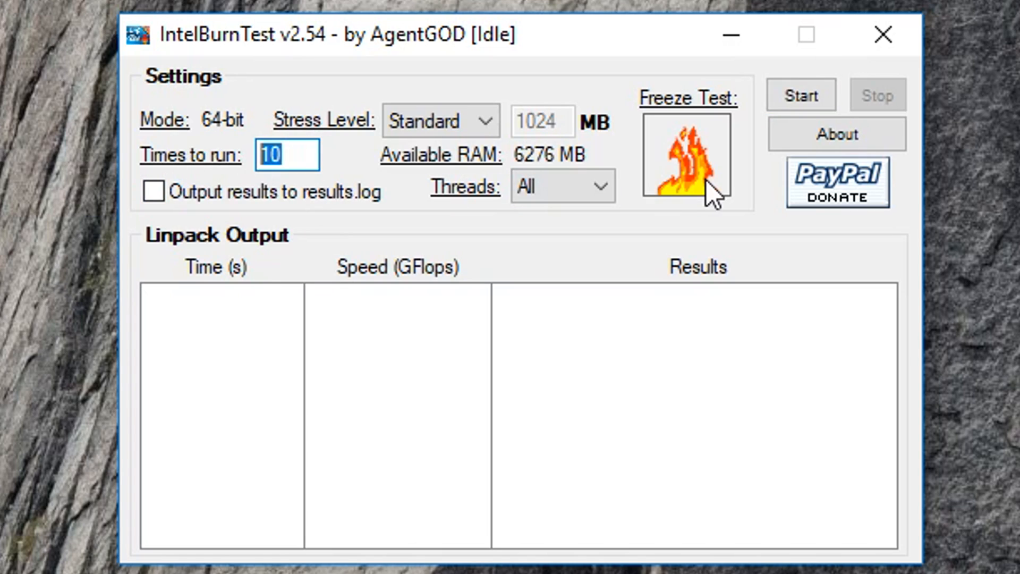
Enter 5 as IntelBurnTest's number of times to run
type("5")
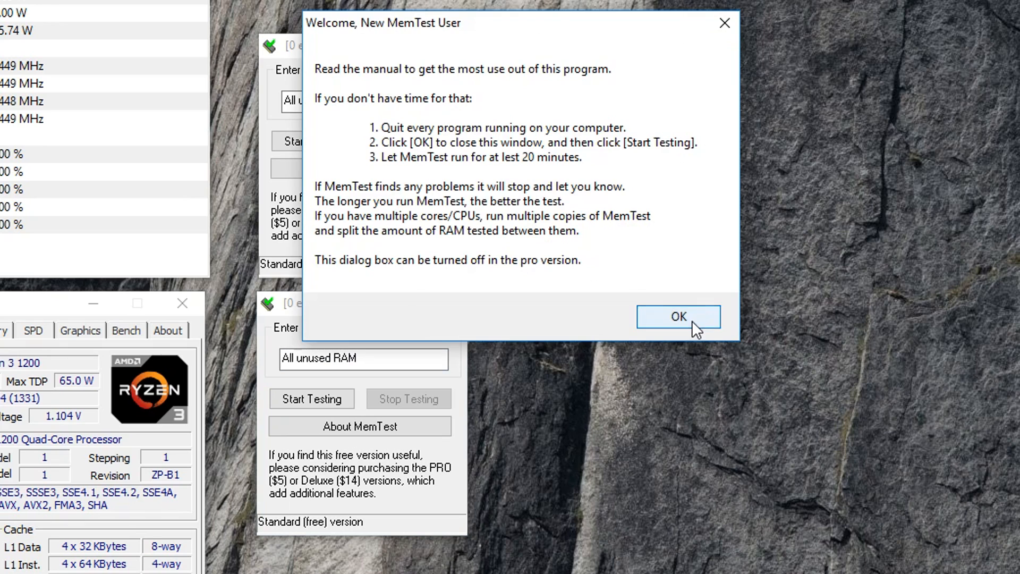
Dismiss the MemTest welcome dialog, keeping four instances testing all unused RAM
left_click(679, 317)
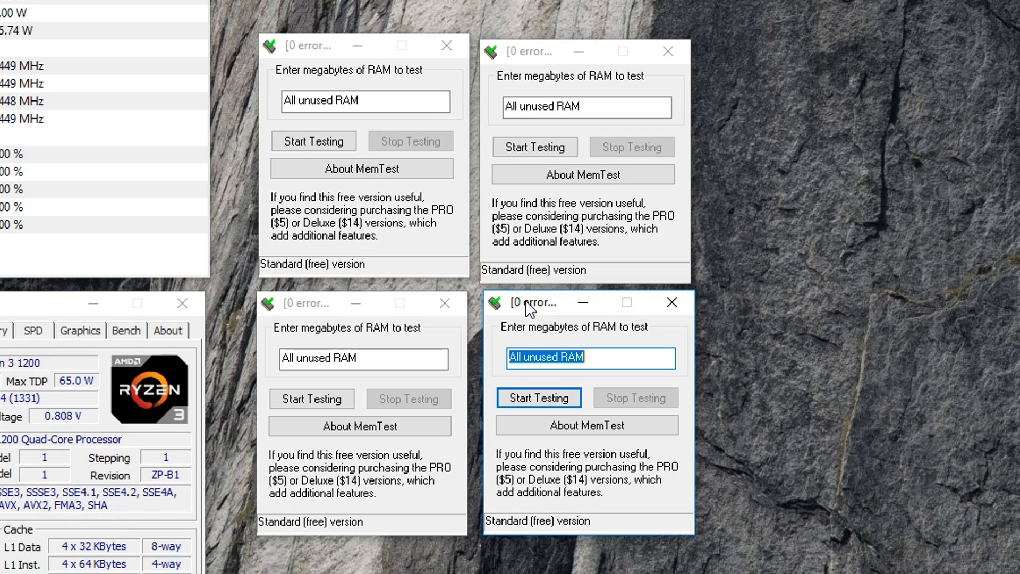
mouse_move(778, 227)
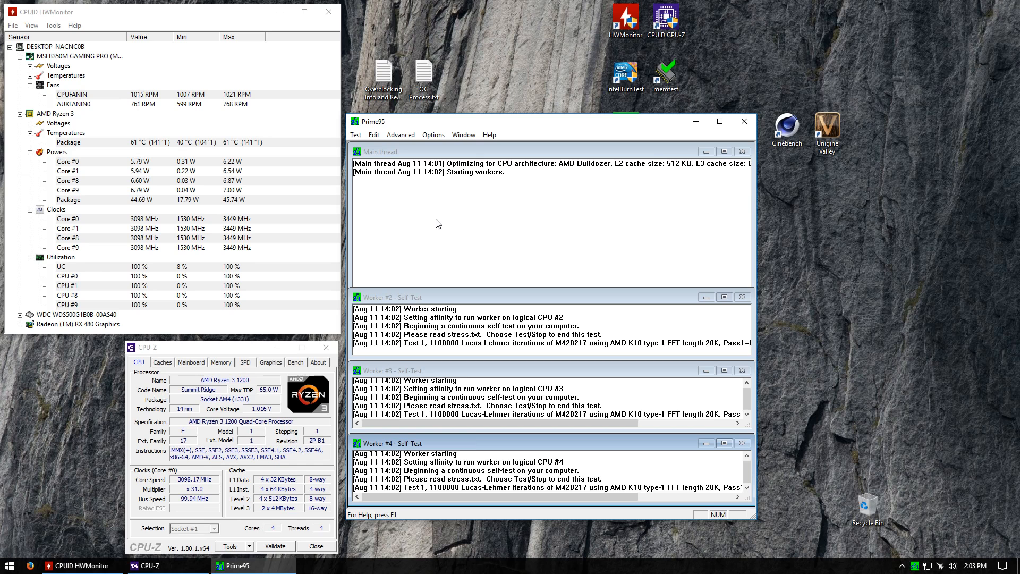
Stop all Prime95 torture test workers from the Test menu
left_click(355, 135)
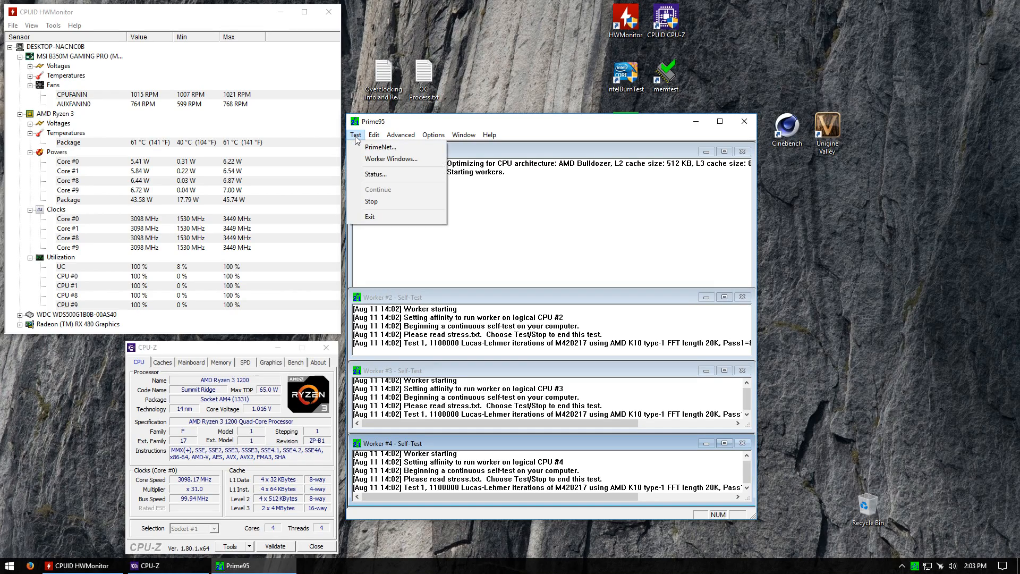
mouse_move(381, 208)
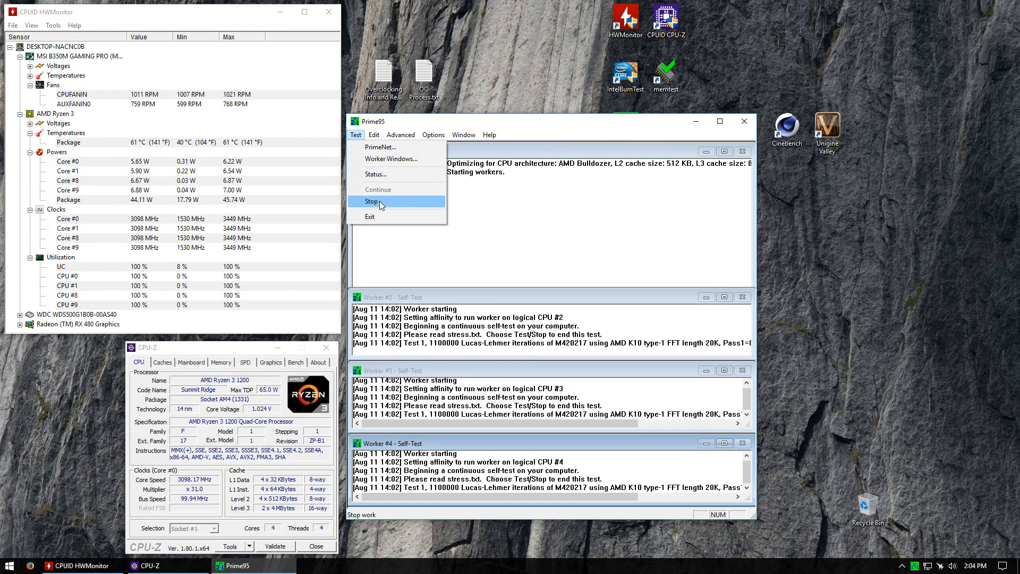
left_click(372, 202)
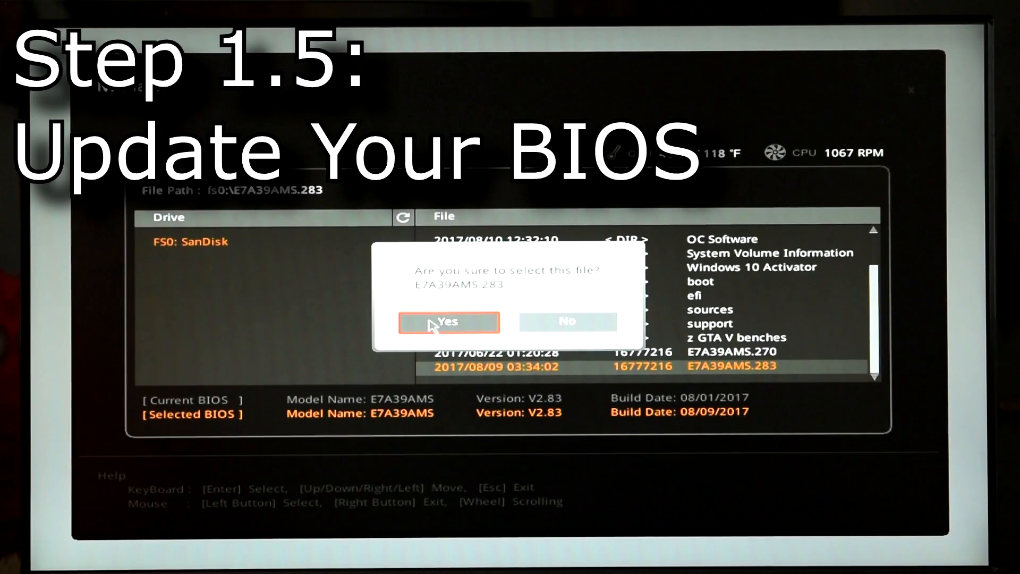
Set CPU Ratio 38 (3800 MHz) and CPU Core Voltage to 1.2875 V
left_click(449, 321)
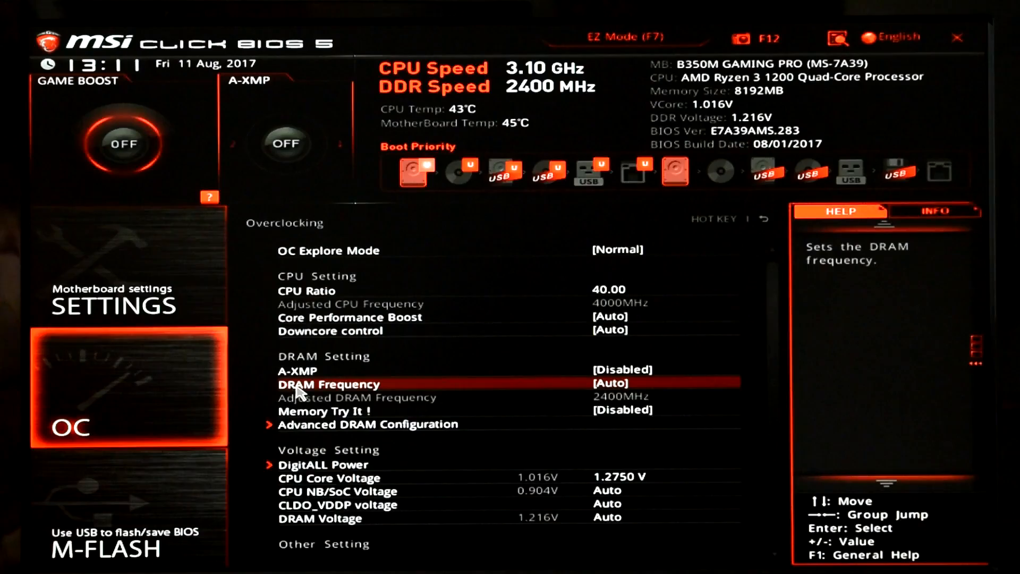
left_click(329, 385)
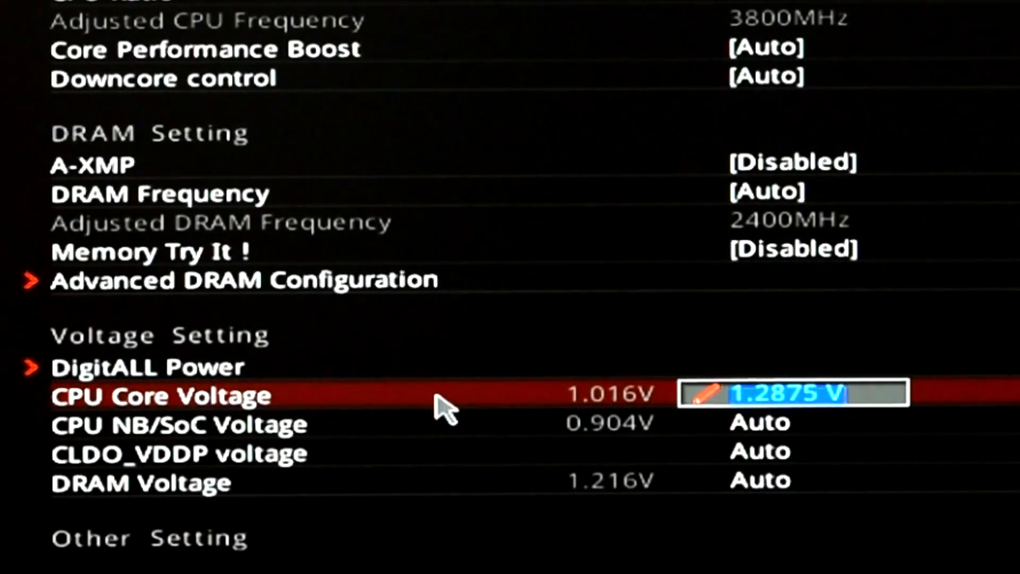
key("Up")
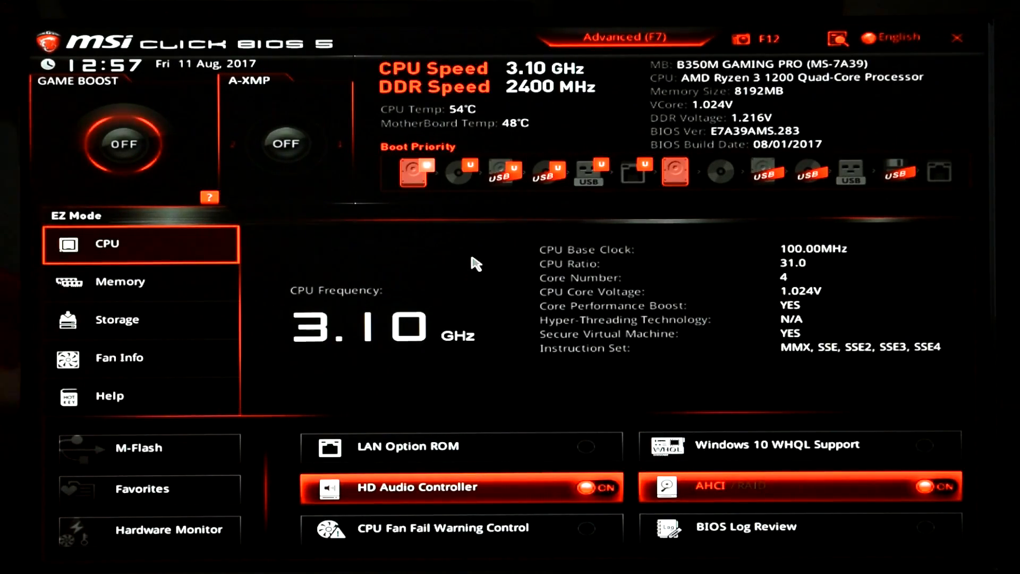
Switch to Advanced mode, choose M-FLASH and accept the reboot into flash mode
left_click(627, 36)
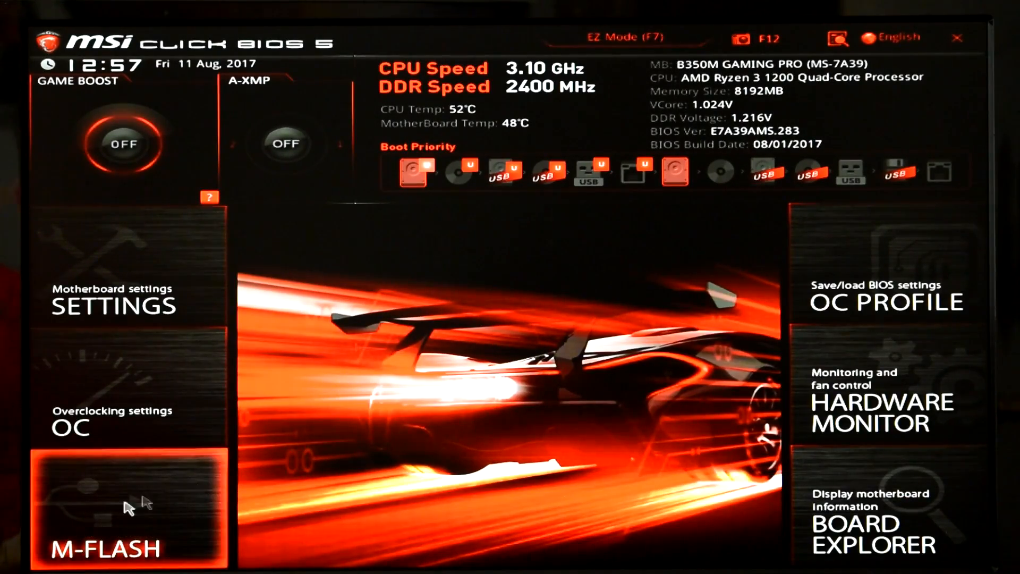
left_click(128, 505)
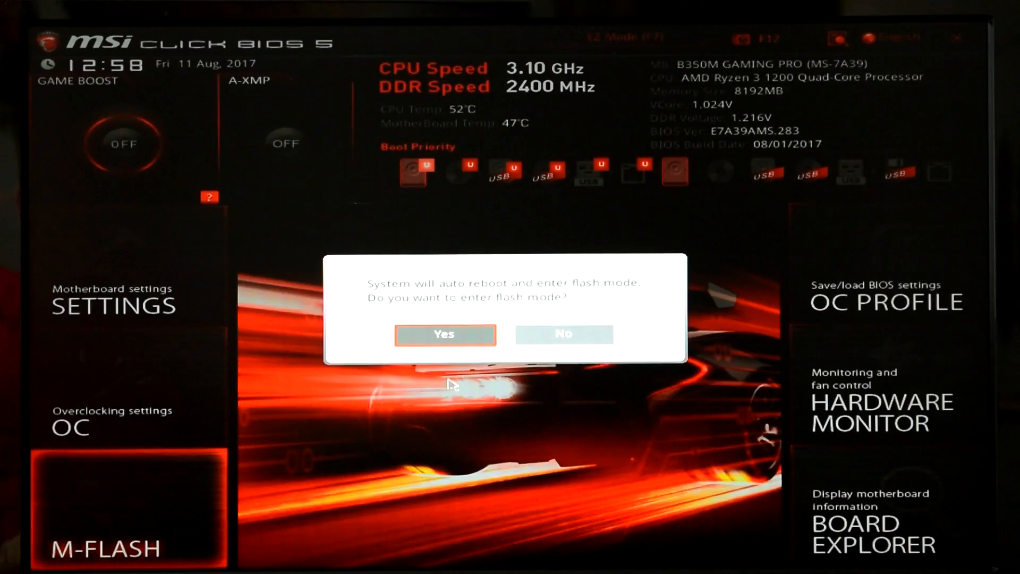
left_click(565, 335)
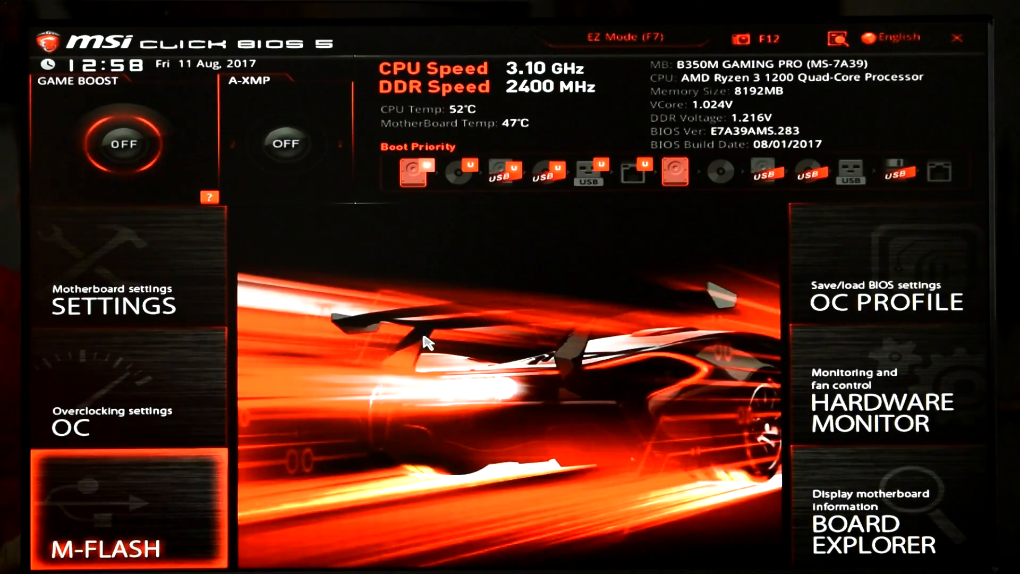
left_click(111, 509)
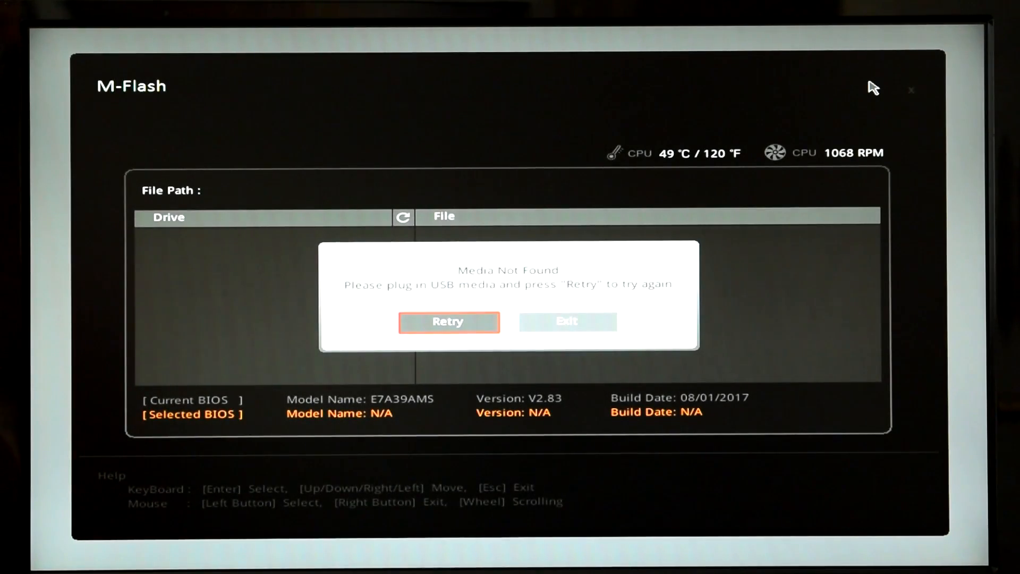
Rescan USB, pick E7A39AMS.283 from the SanDisk drive, and confirm flashing
left_click(448, 322)
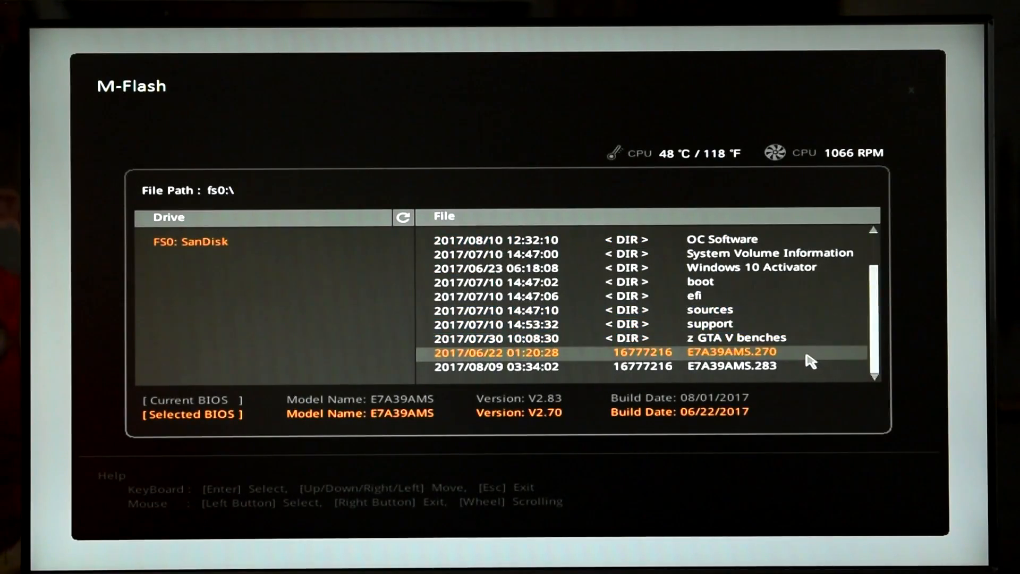
left_click(732, 366)
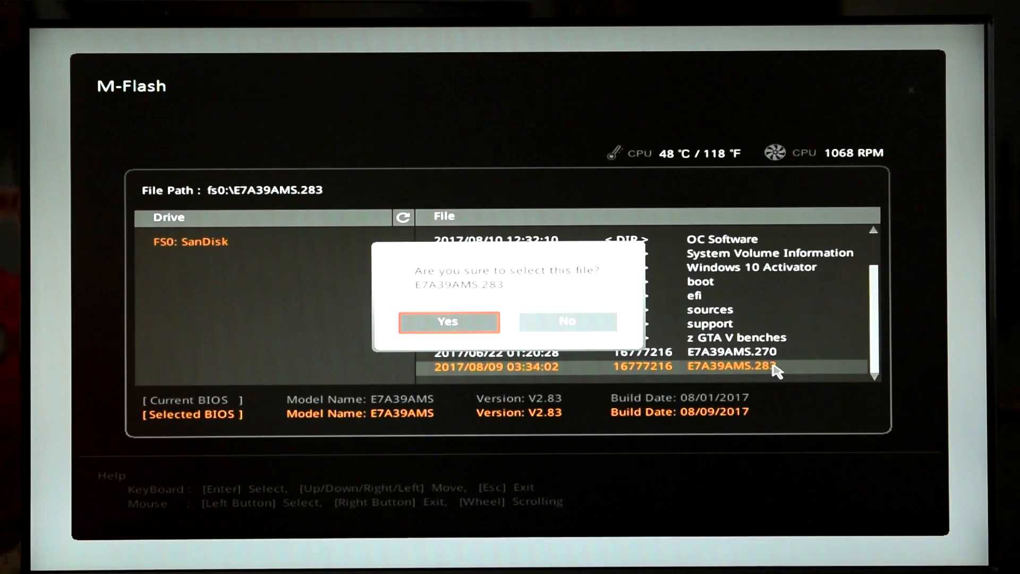
mouse_move(645, 385)
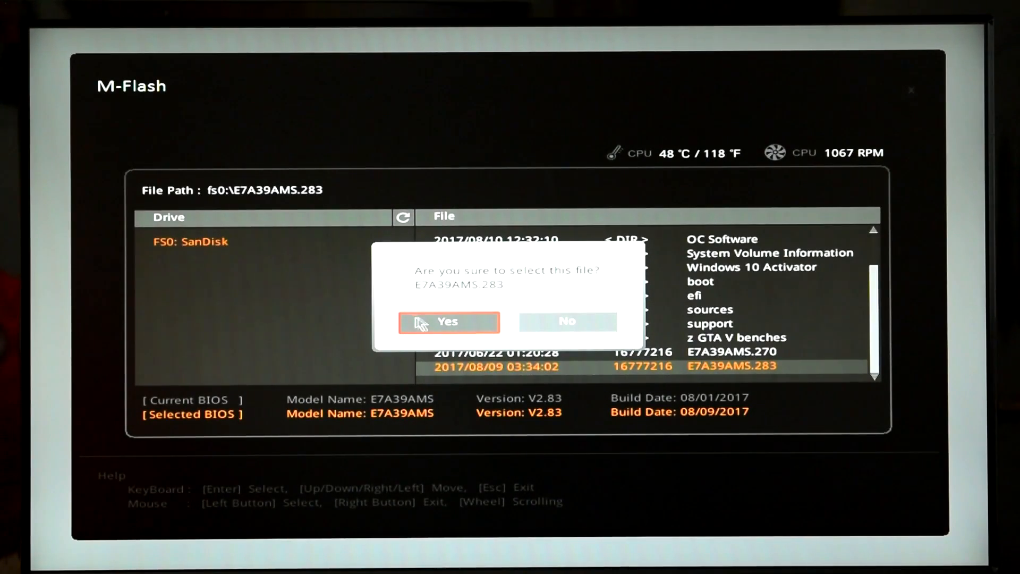
left_click(448, 322)
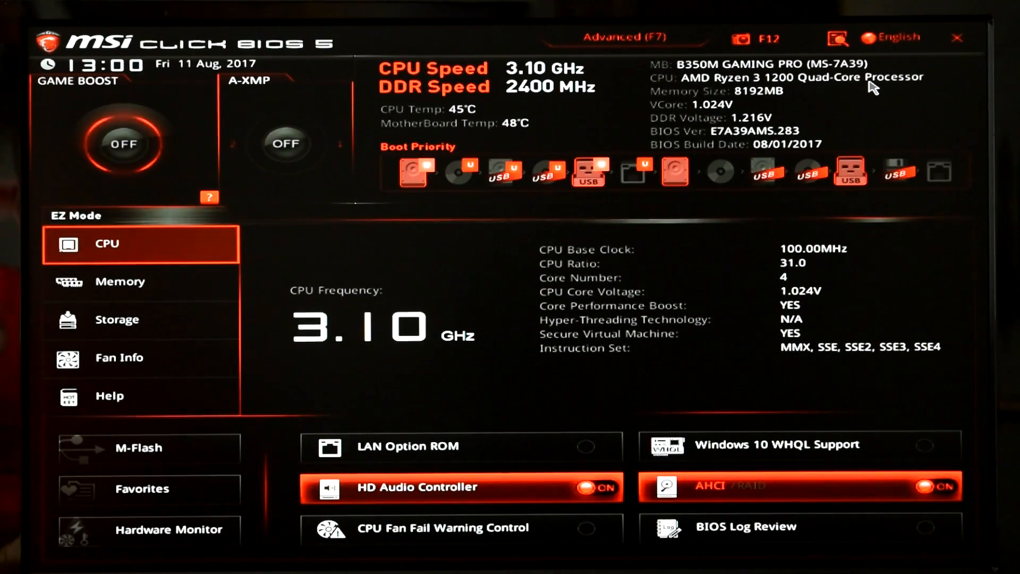
mouse_move(528, 269)
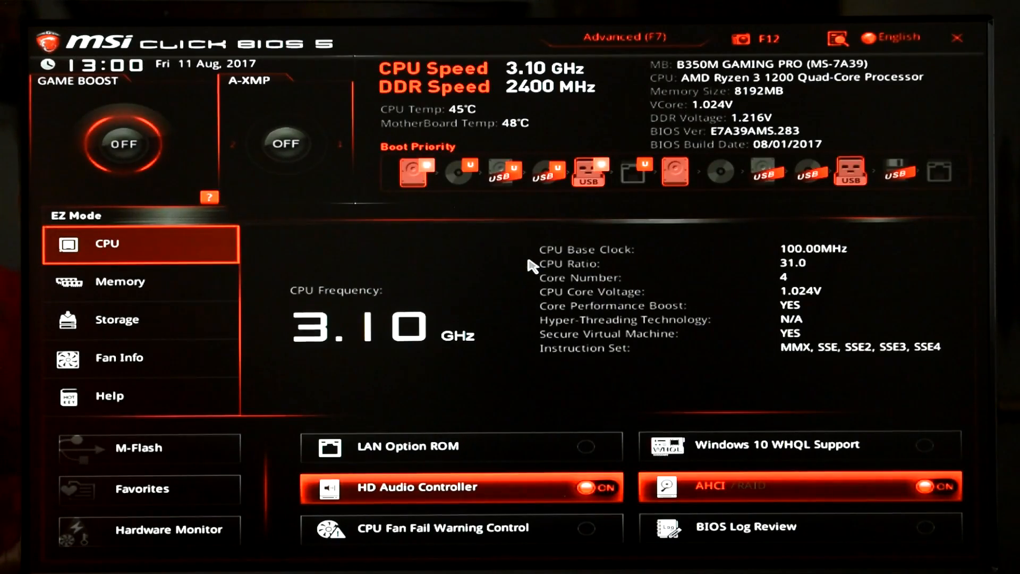
mouse_move(594, 175)
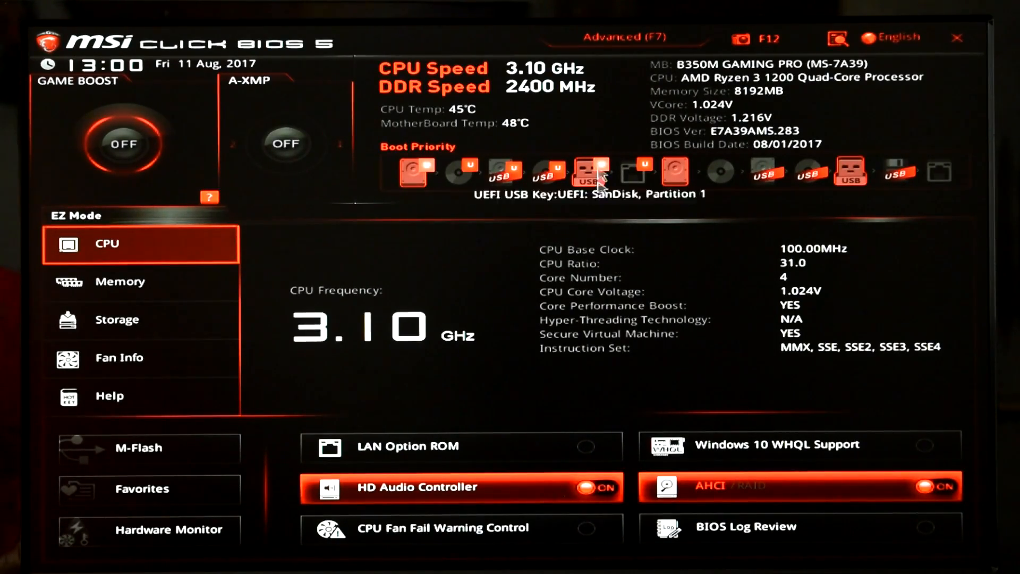
Set CPU Ratio 40, core voltage 1.2750 V, DRAM DDR4-2933 and DRAM voltage 1.350 V
left_click(623, 36)
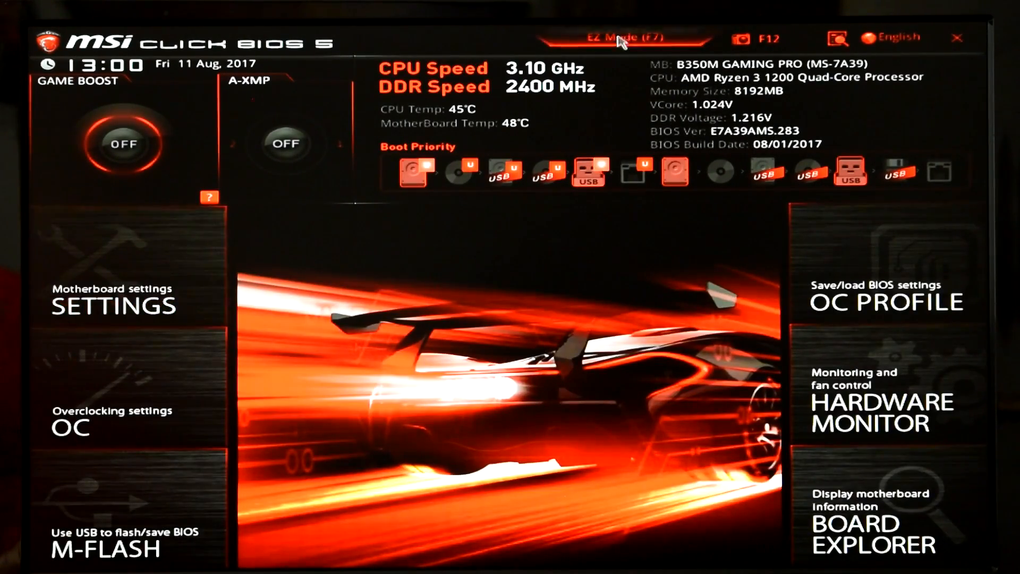
mouse_move(128, 402)
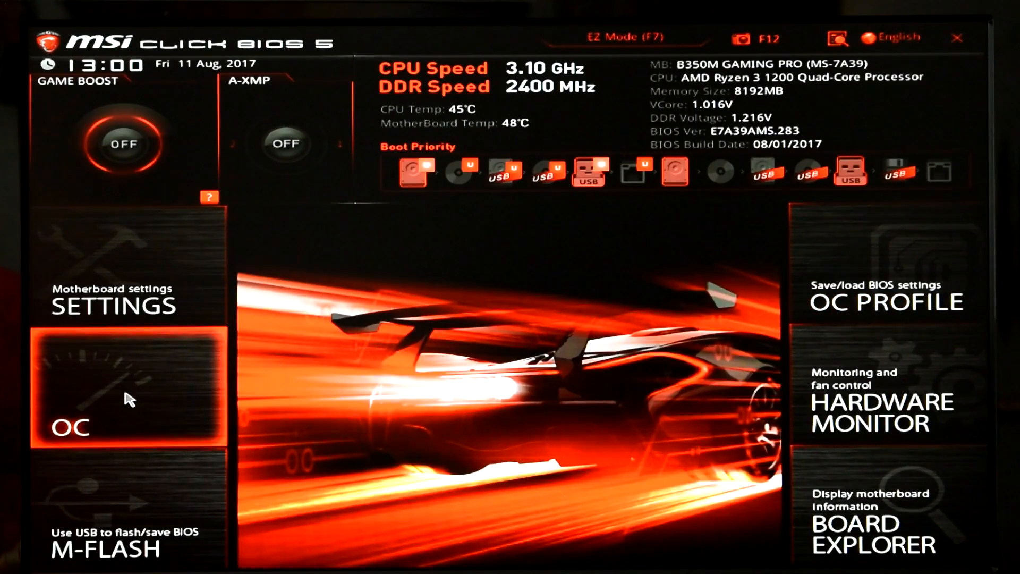
left_click(128, 400)
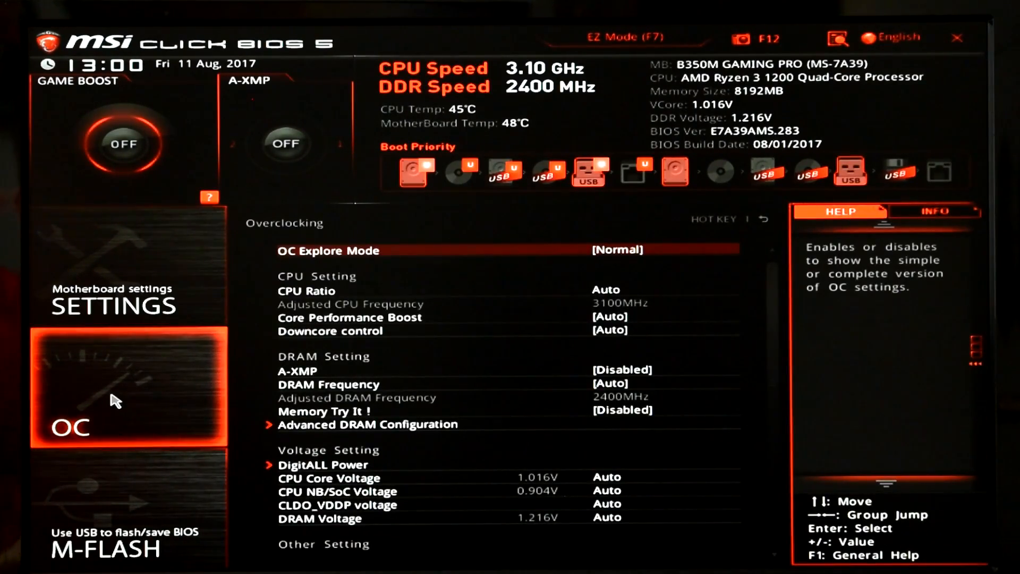
mouse_move(261, 365)
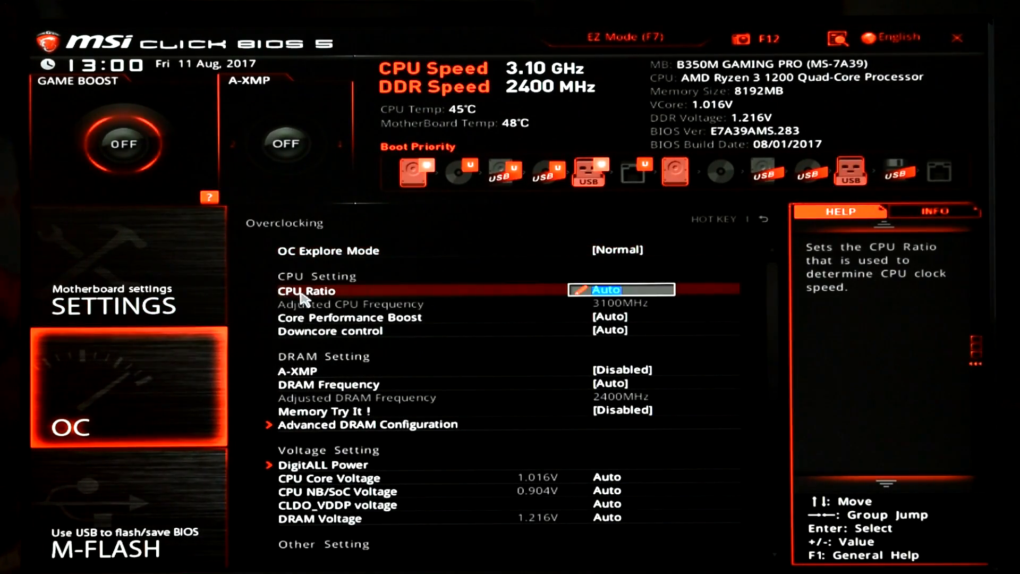
mouse_move(369, 301)
type("40")
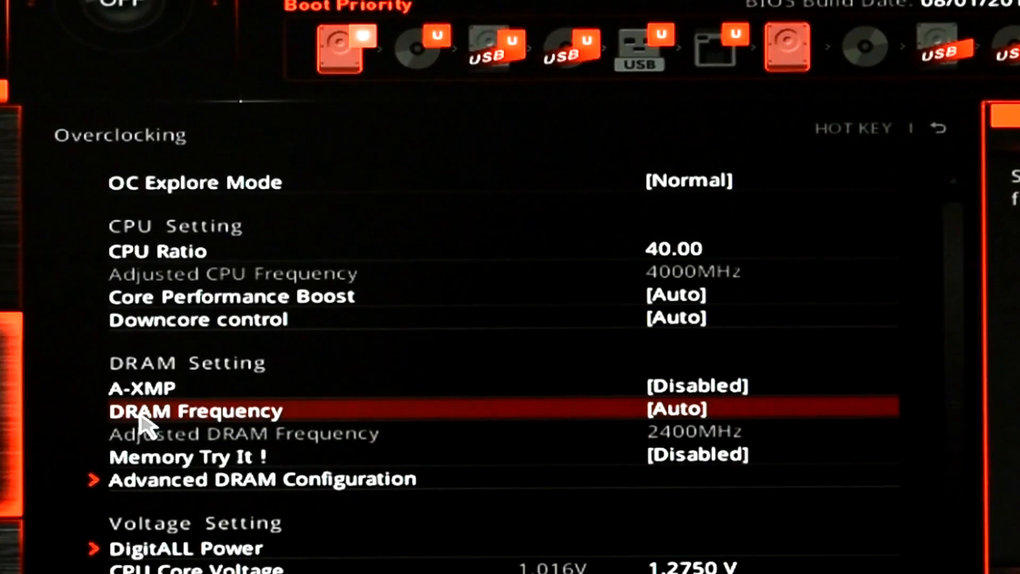
left_click(195, 410)
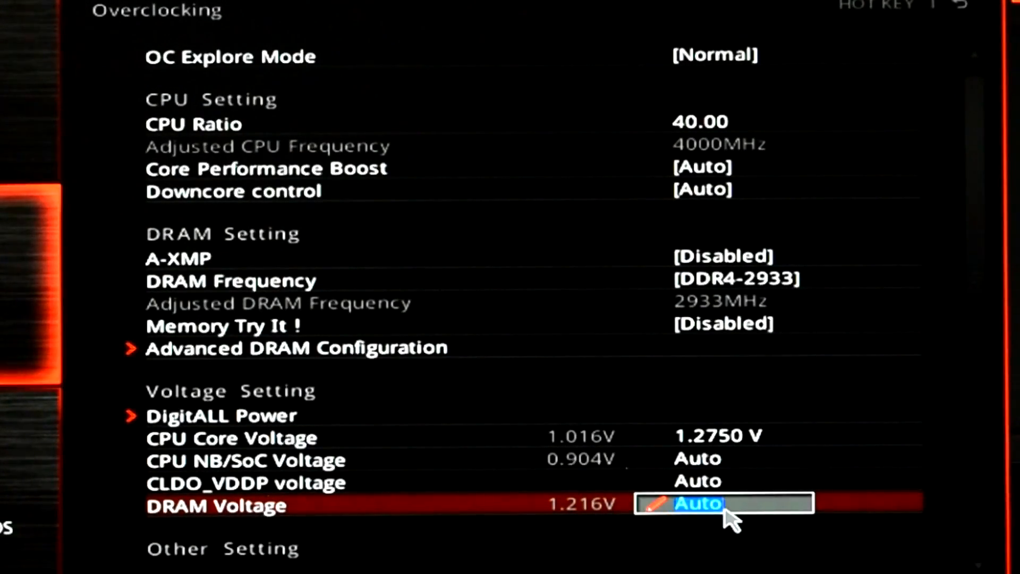
type("1.350")
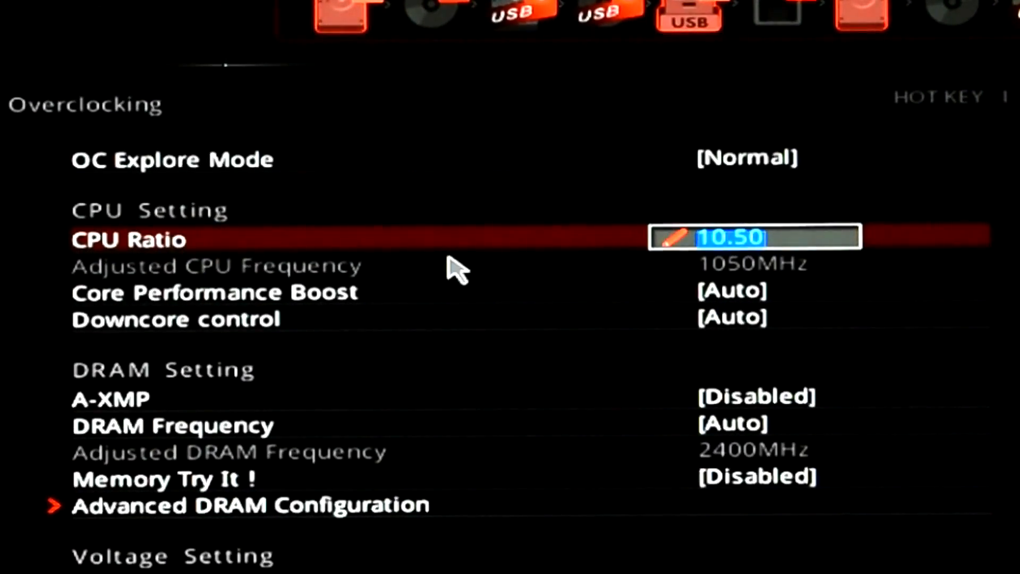
Save ratio 40, 1.2750 V and Cool'n'Quiet disabled with F10, then exit
type("35.")
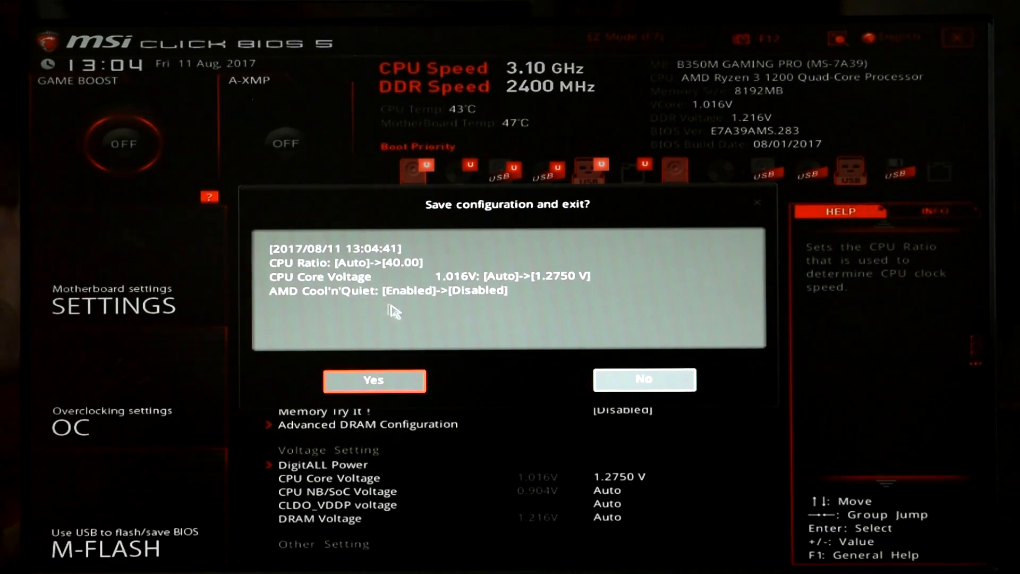
left_click(645, 380)
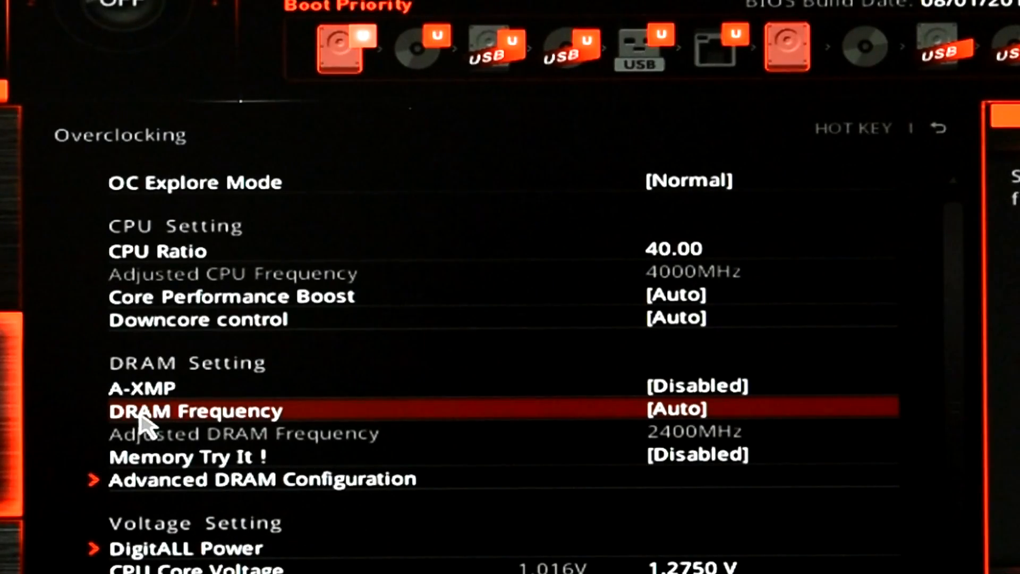
Open the DRAM Frequency list of choices from Auto to DDR4-4000
left_click(196, 411)
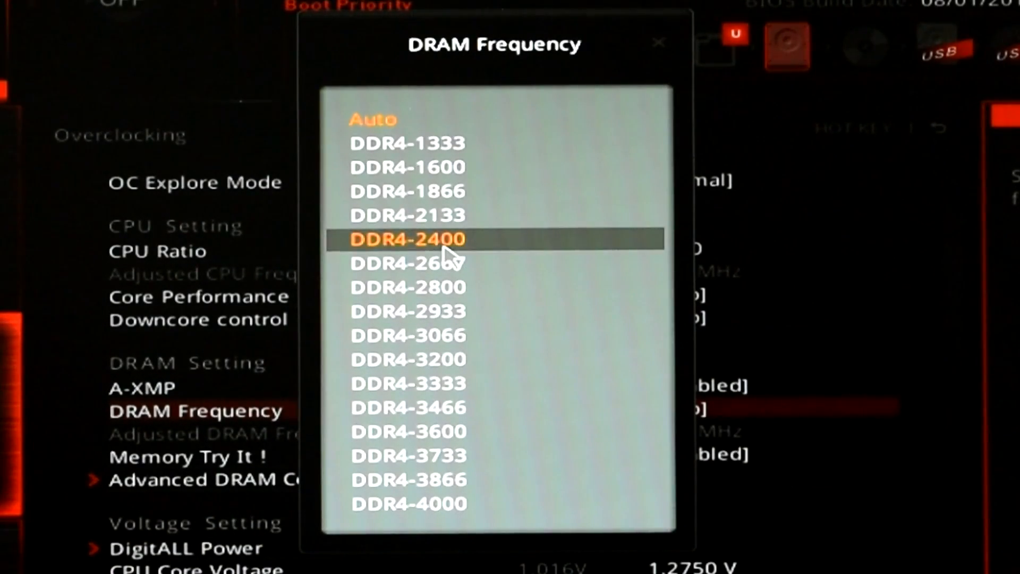
mouse_move(534, 258)
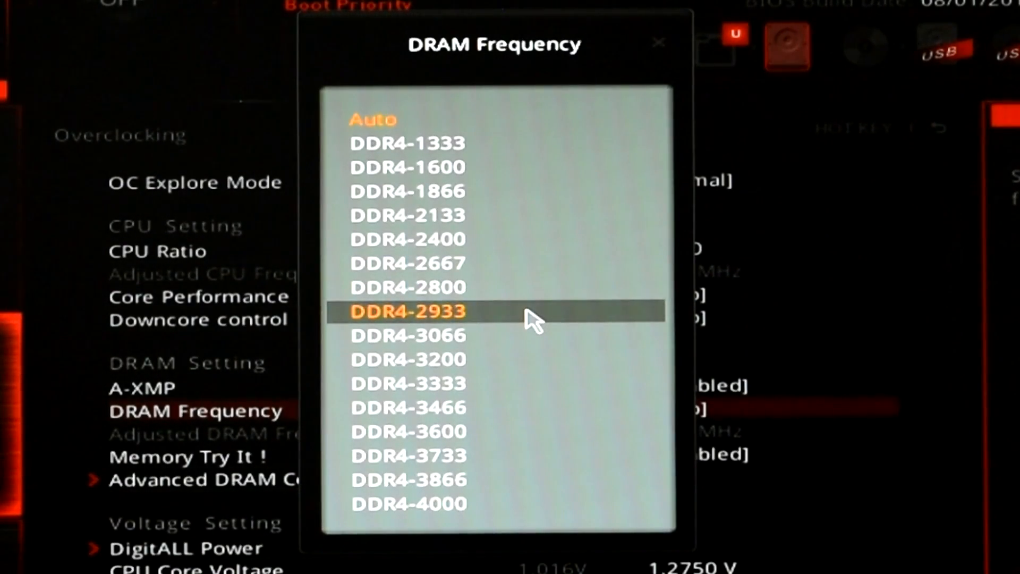
mouse_move(535, 324)
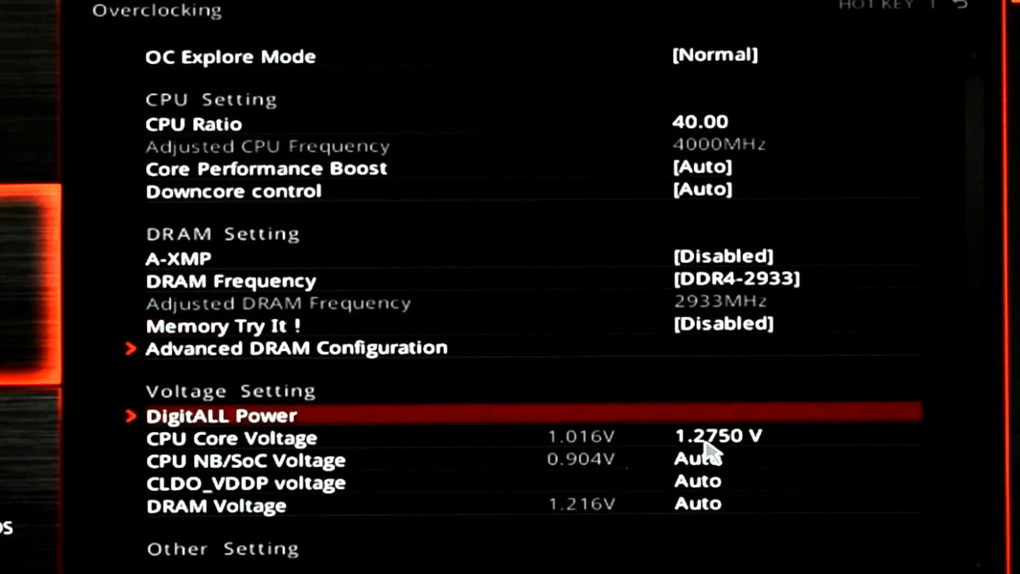
Enter 1.35 V in the DRAM Voltage field
left_click(698, 519)
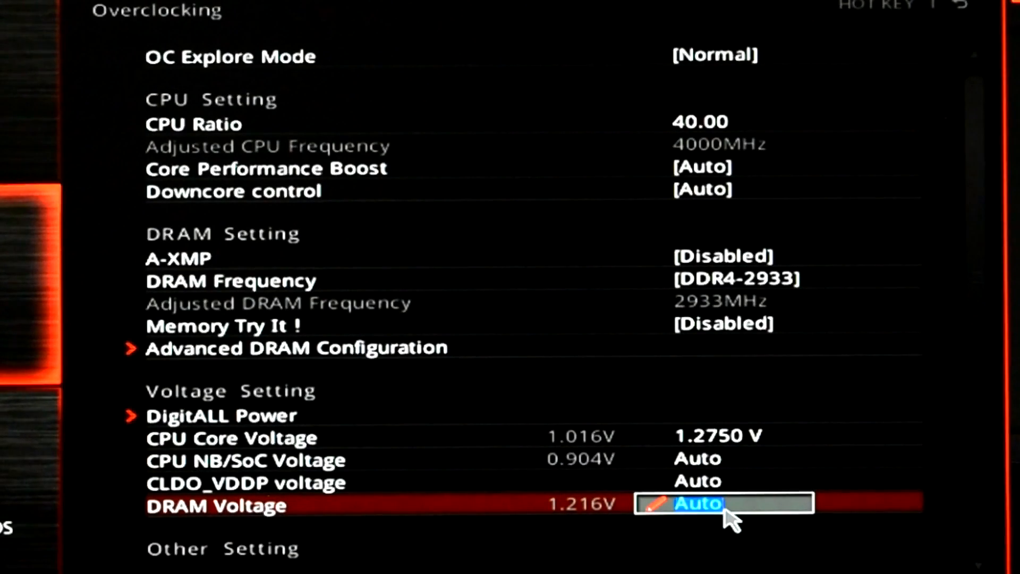
type("1.350 V")
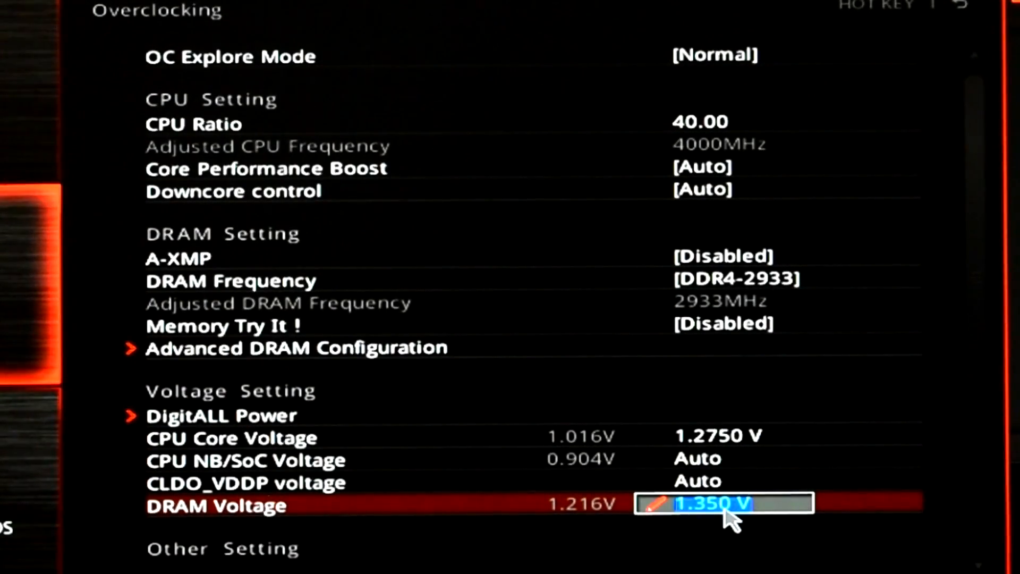
mouse_move(761, 485)
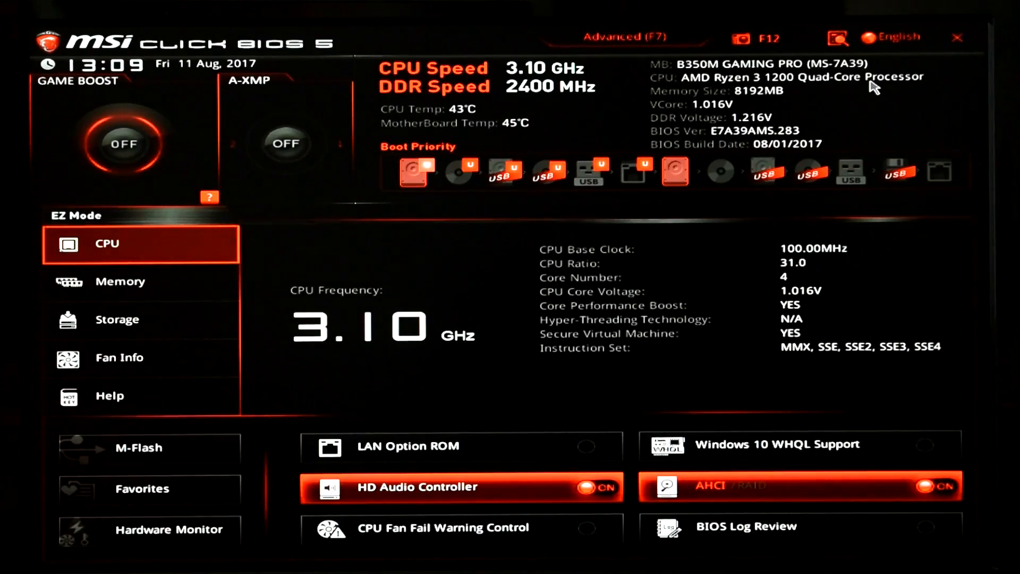
mouse_move(681, 125)
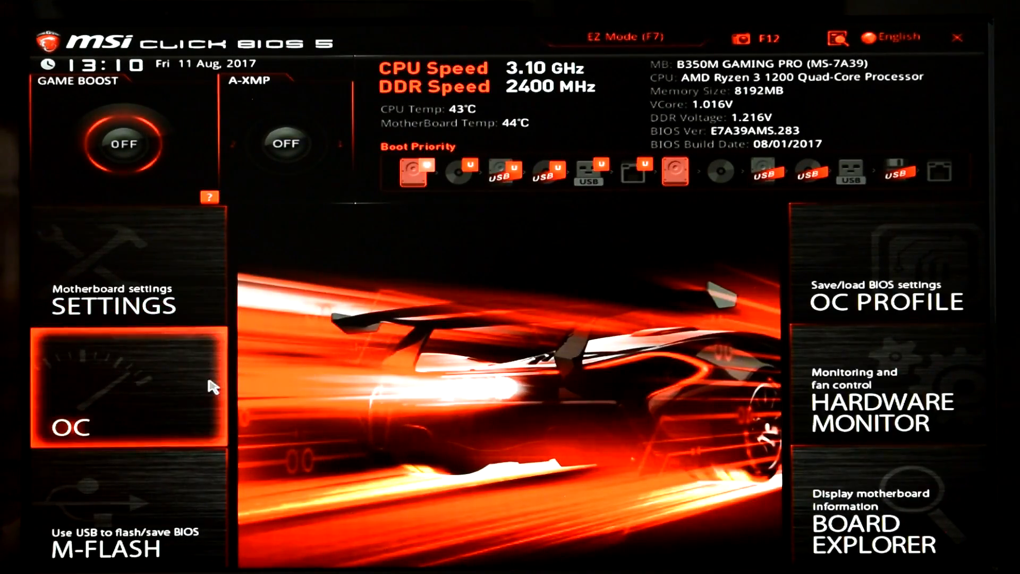
Open the OC panel with CPU ratio and voltages at Auto
left_click(123, 392)
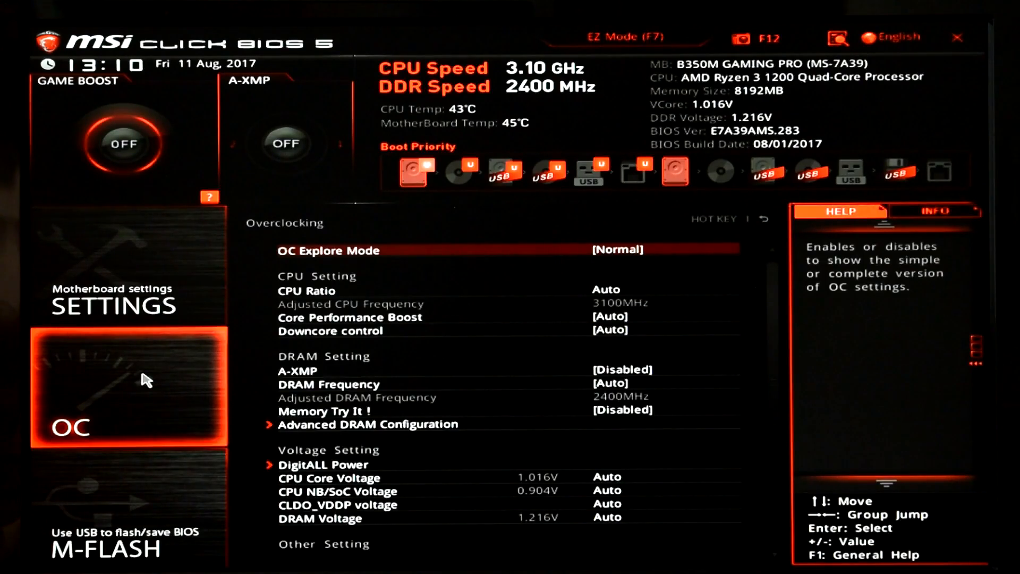
left_click(307, 291)
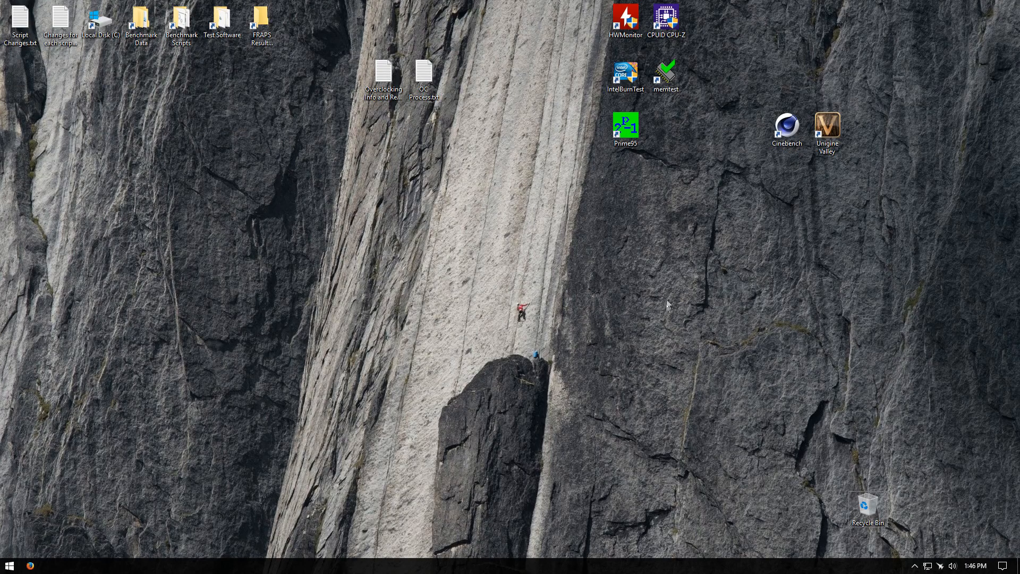
Launch HWMonitor and collapse the motherboard voltage readings
double_click(625, 14)
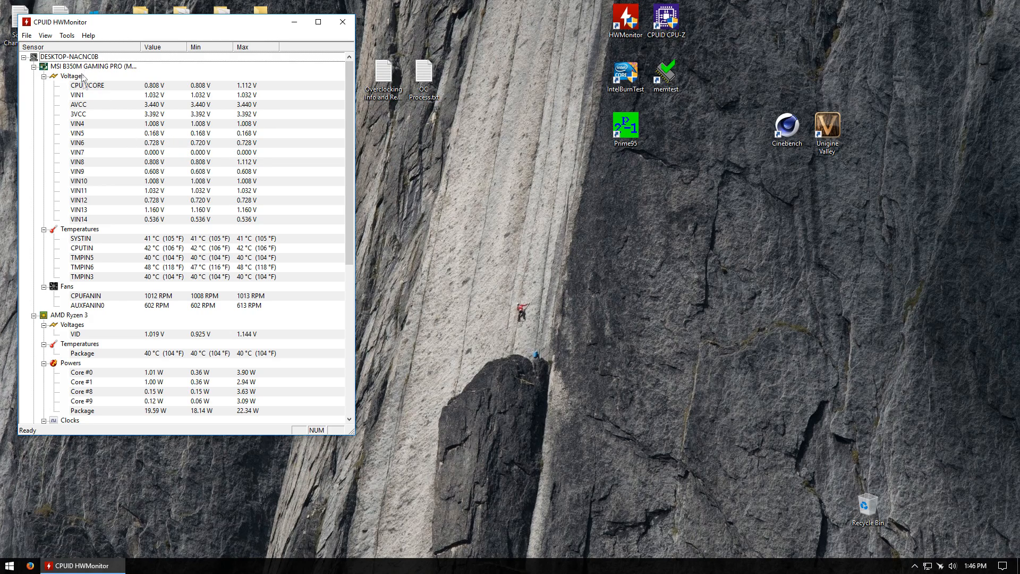
scroll("down", 3)
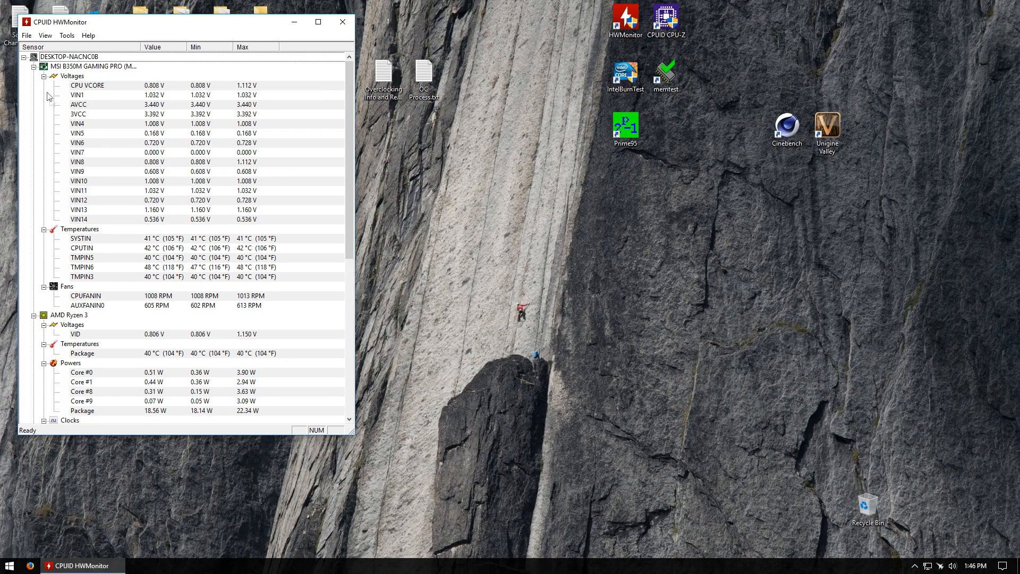
left_click(48, 78)
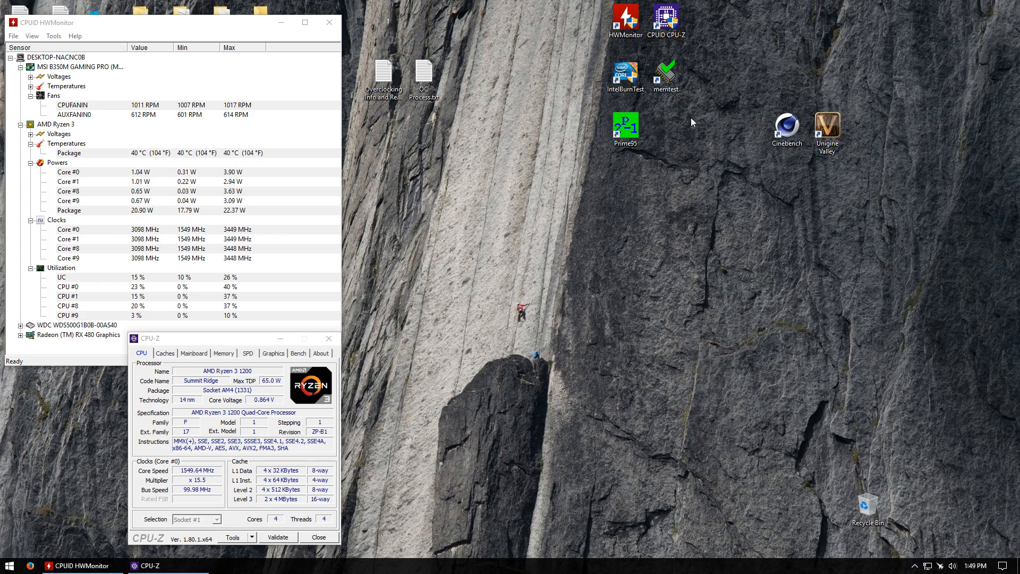
mouse_move(659, 115)
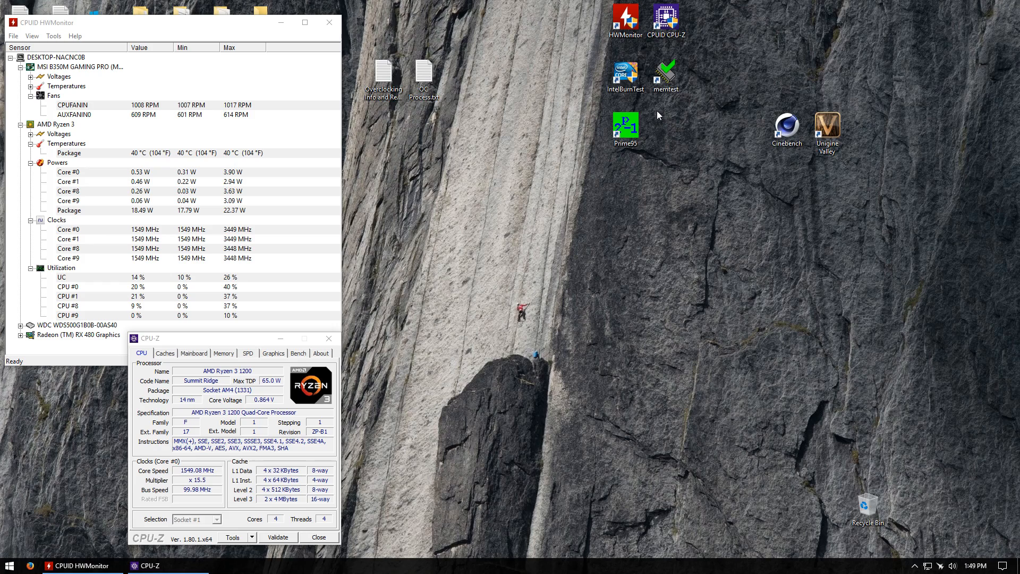
mouse_move(726, 96)
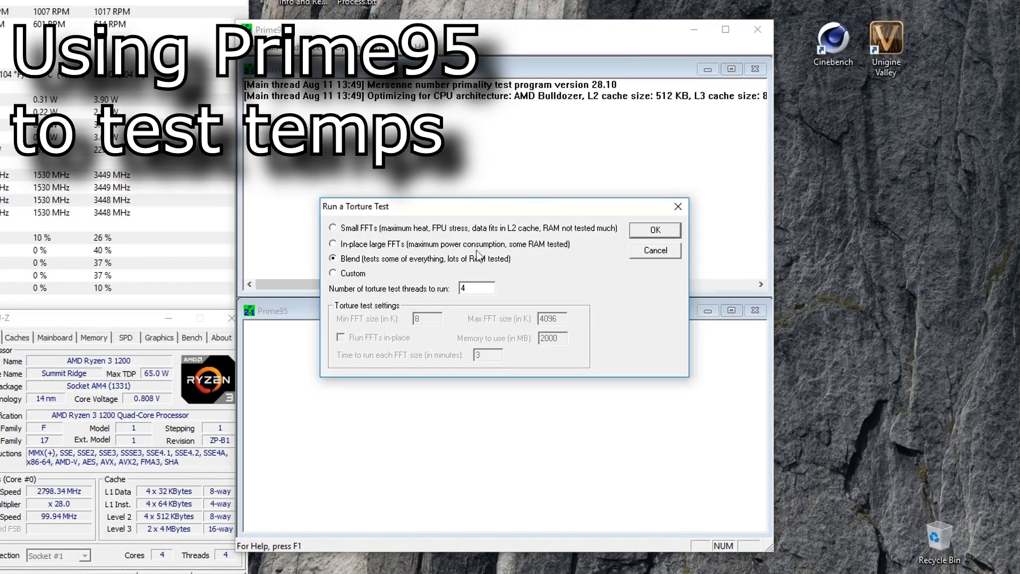
Run Prime95's Small FFTs torture test, then stop it and exit Prime95
left_click(333, 227)
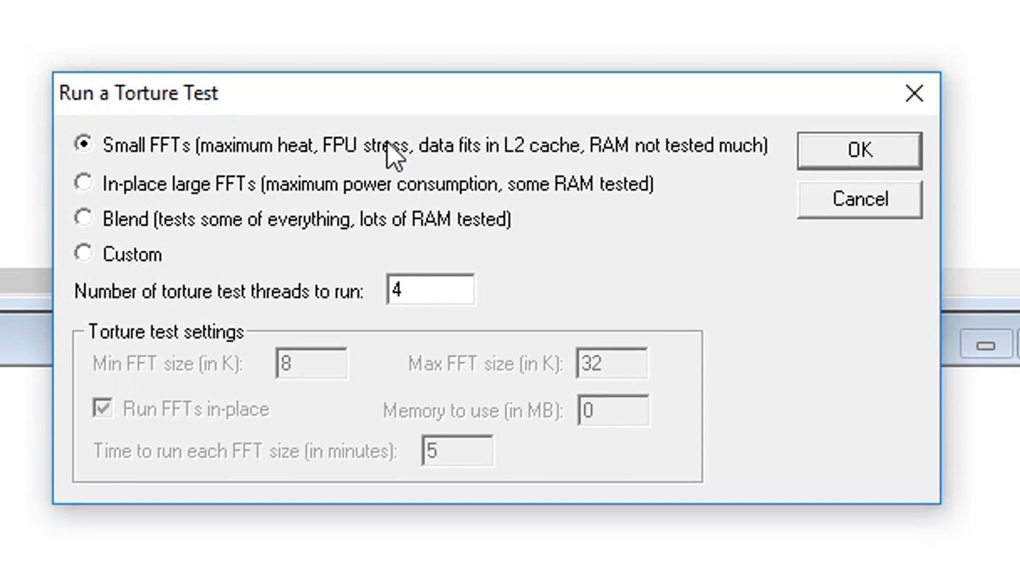
mouse_move(801, 165)
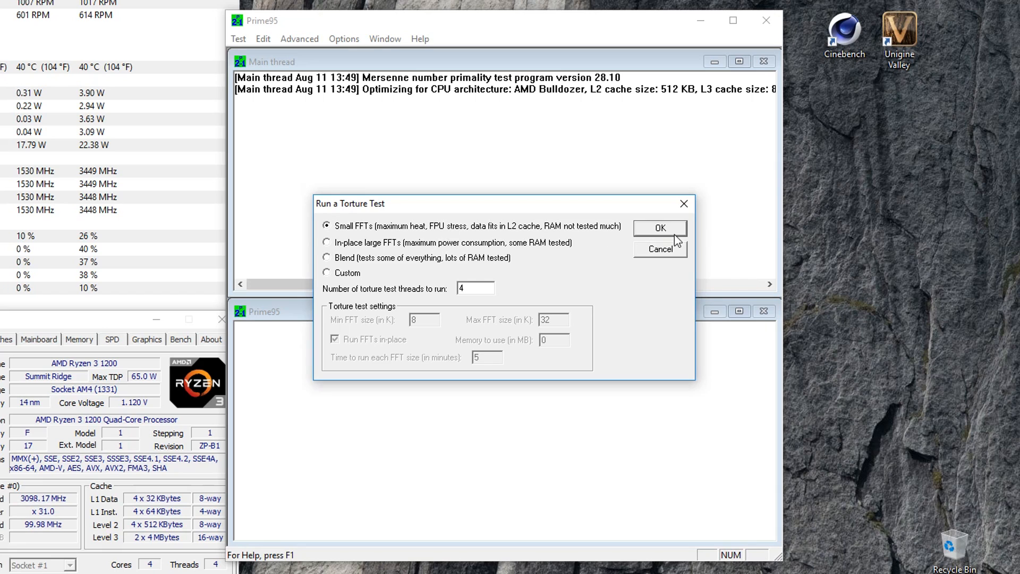
left_click(660, 228)
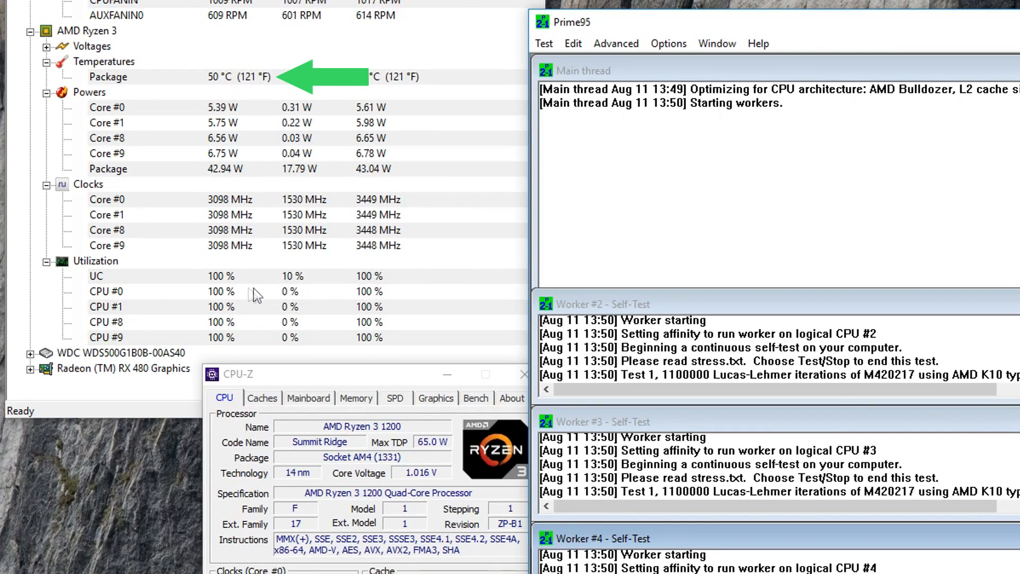
mouse_move(226, 348)
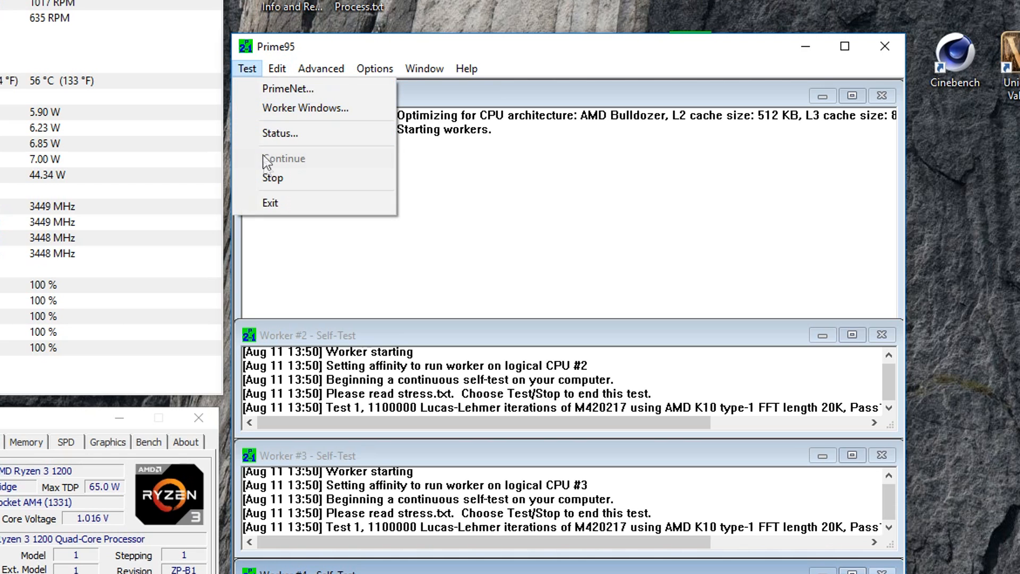
left_click(246, 69)
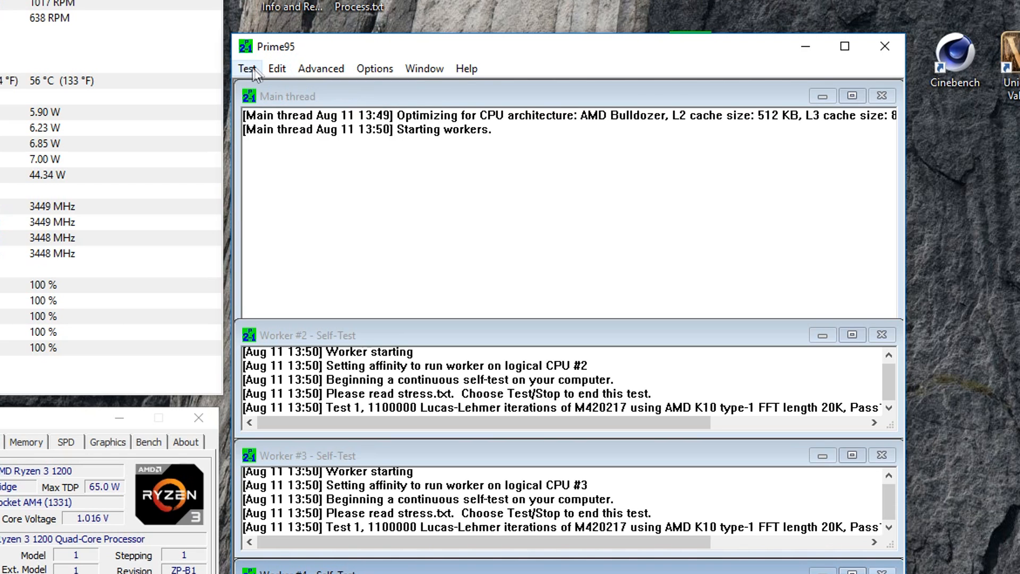
left_click(247, 68)
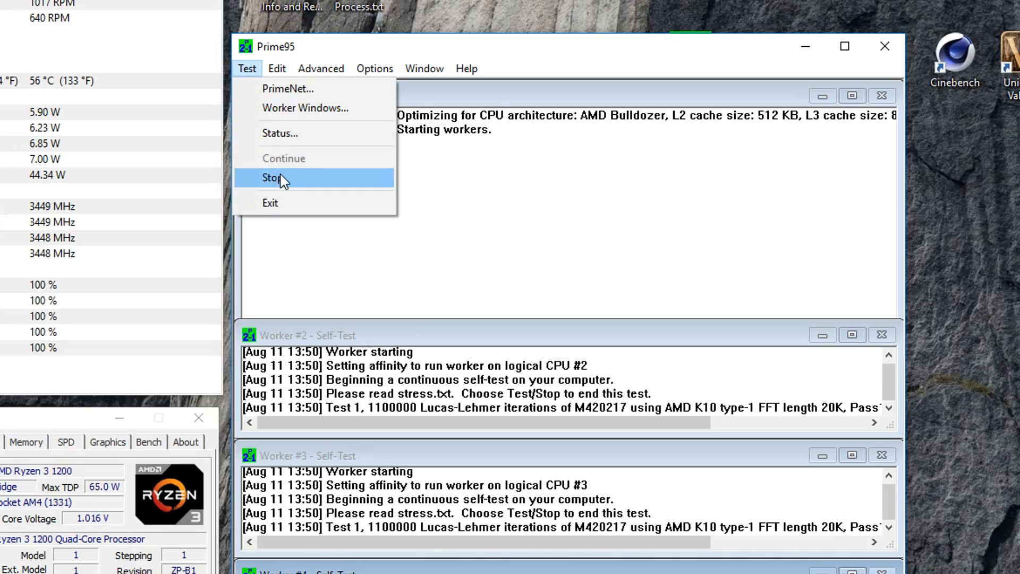
left_click(272, 178)
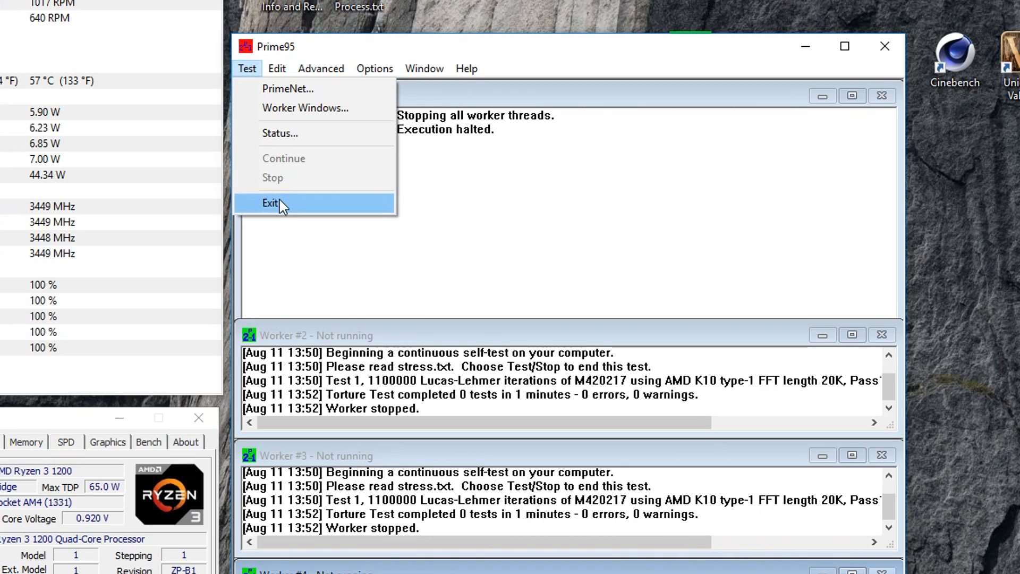
left_click(270, 202)
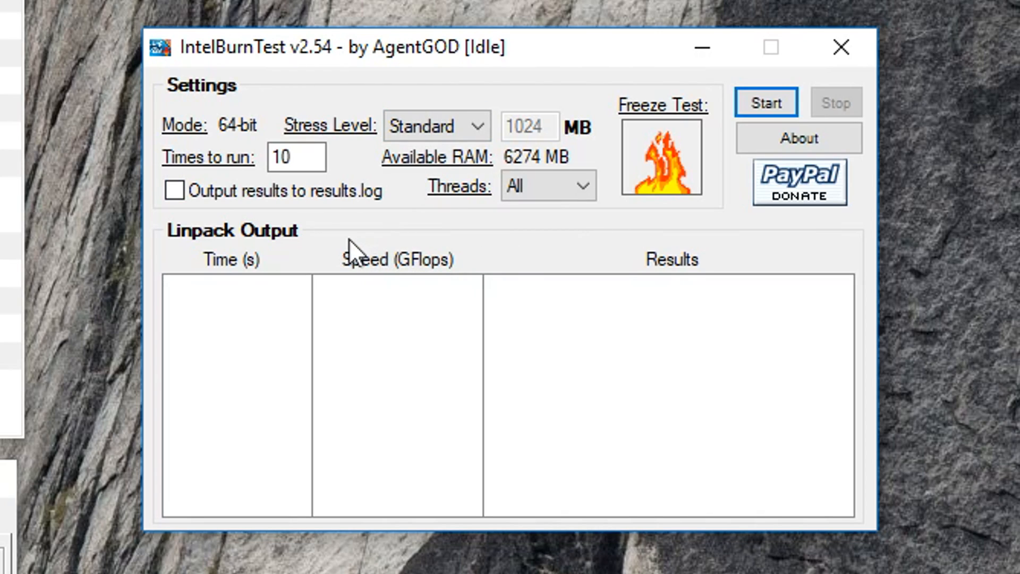
mouse_move(351, 228)
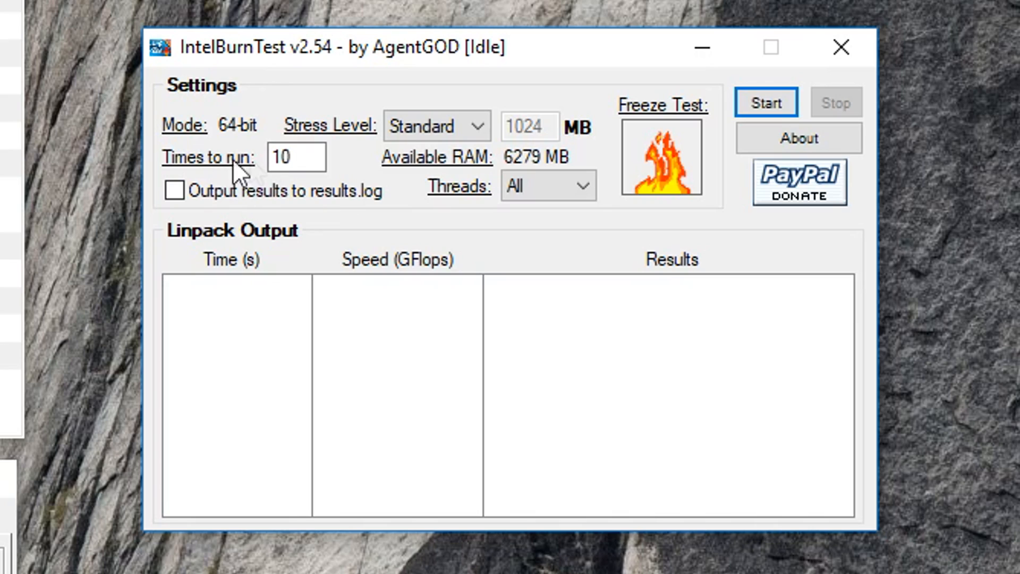
Run a 5-pass Standard IntelBurnTest and stop it after three passes
left_click(295, 157)
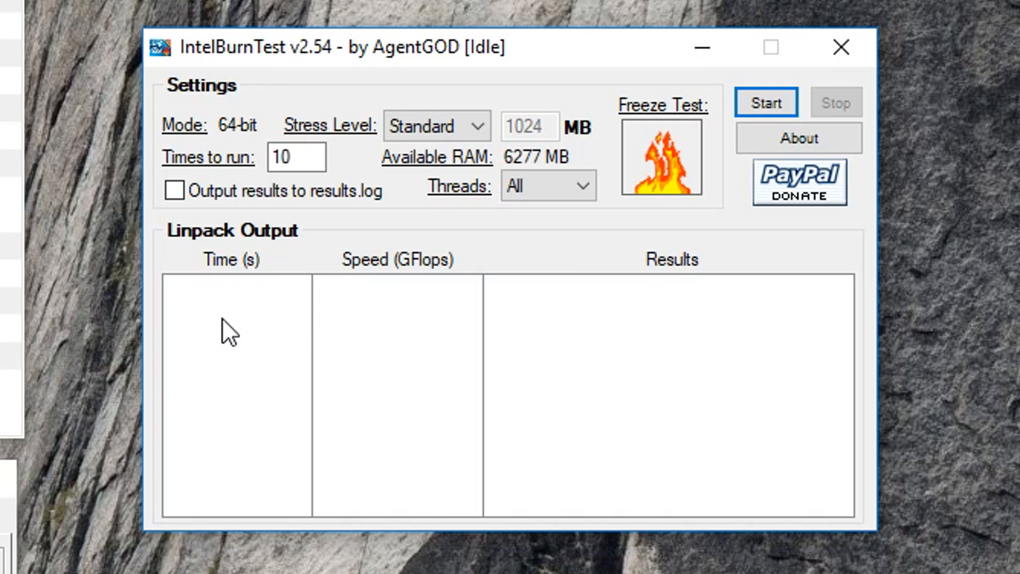
mouse_move(222, 329)
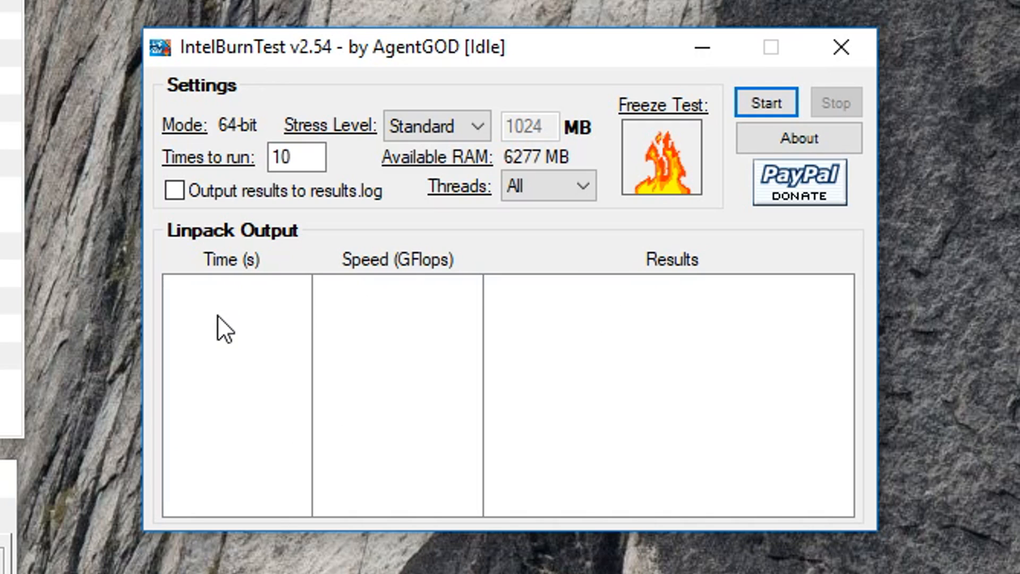
left_click(312, 158)
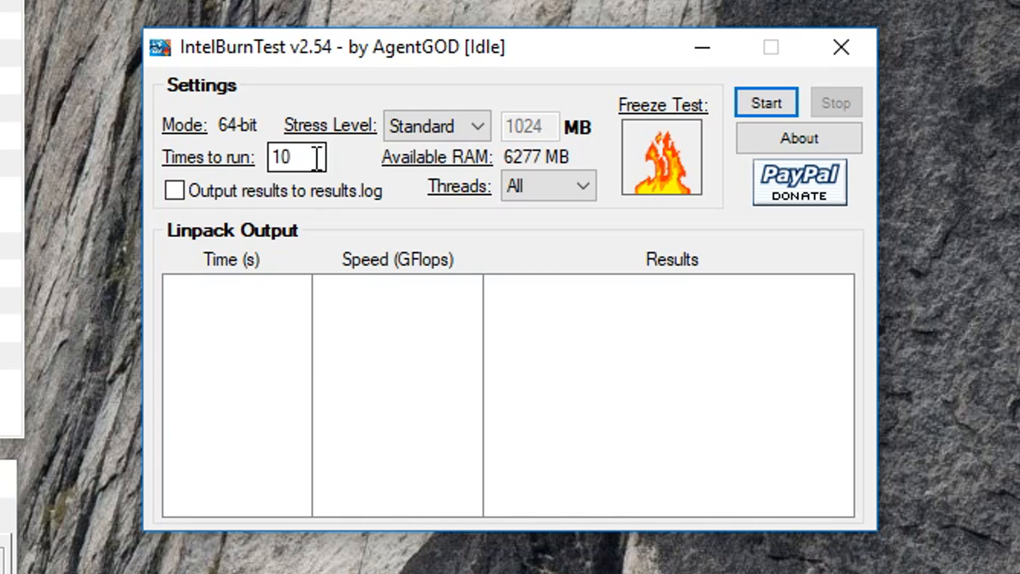
left_click(766, 102)
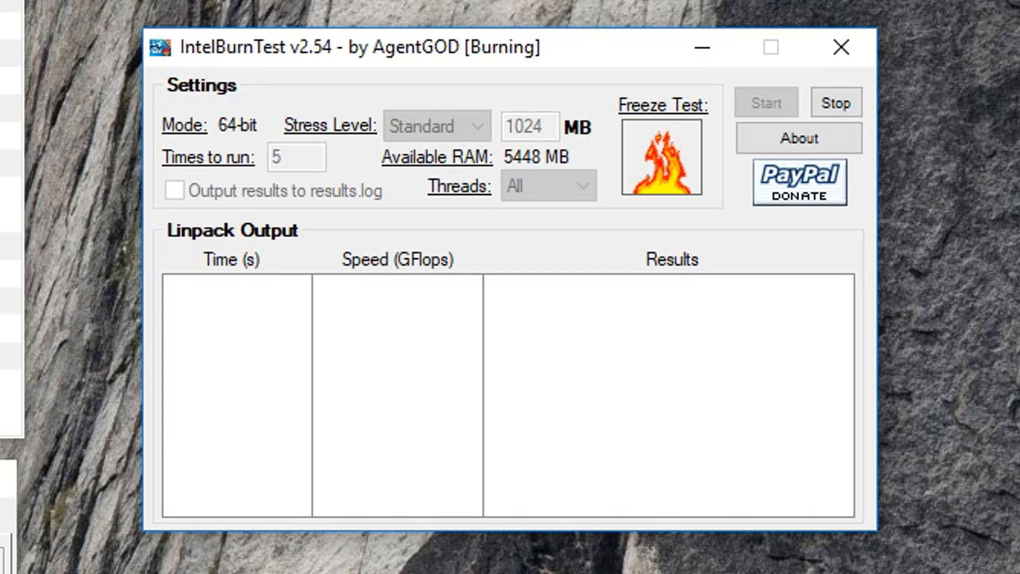
mouse_move(995, 474)
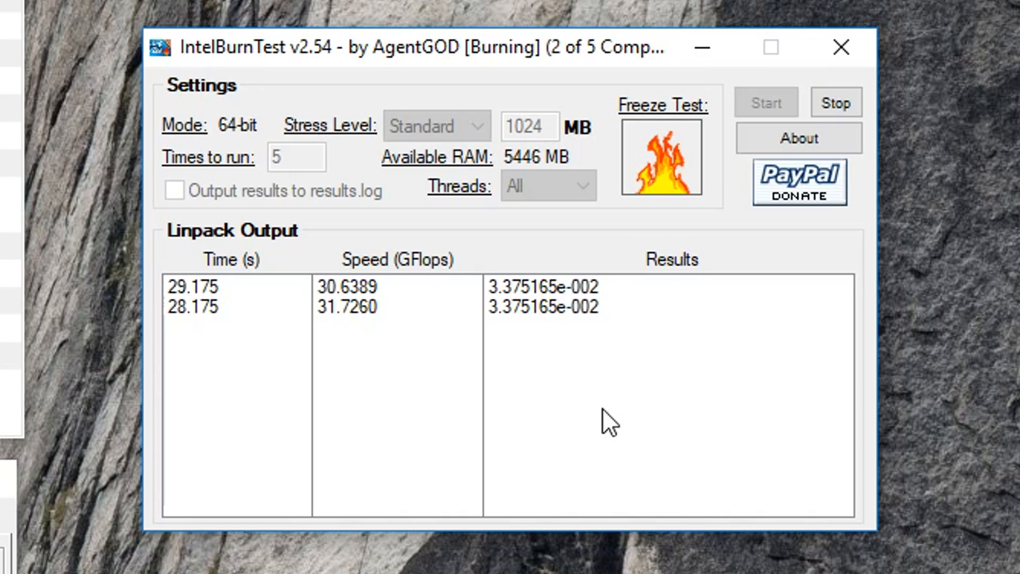
mouse_move(687, 359)
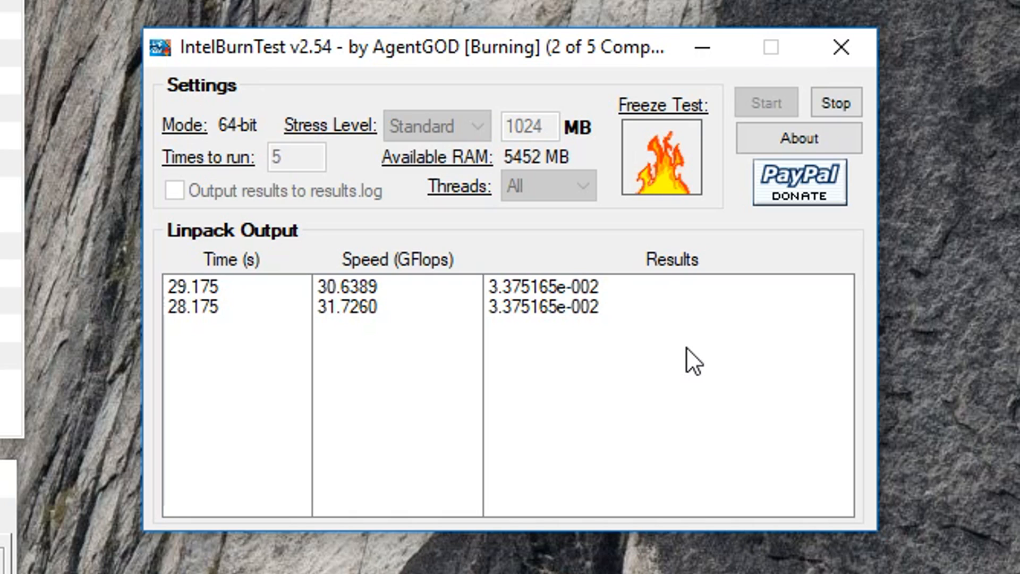
mouse_move(690, 424)
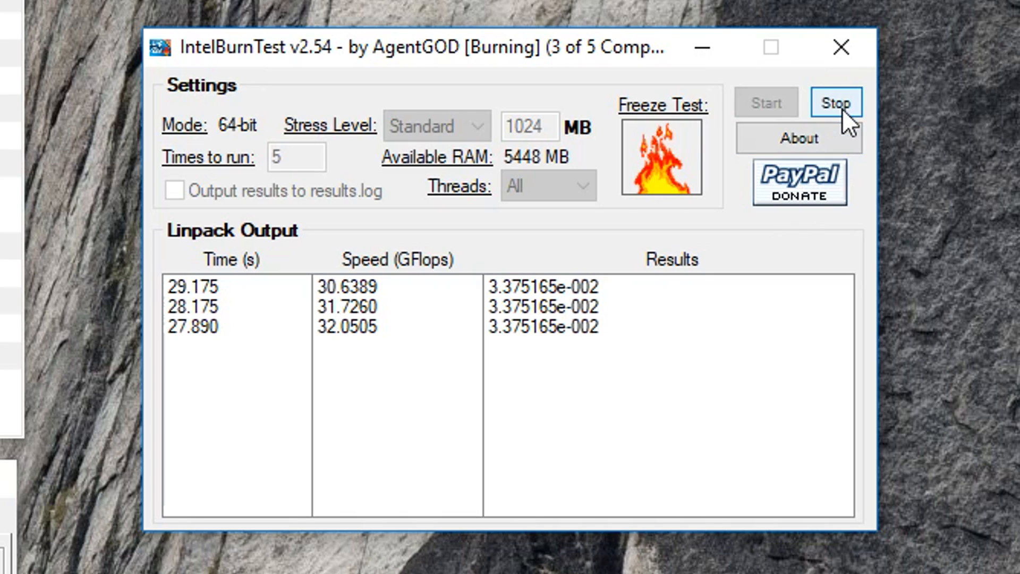
left_click(836, 102)
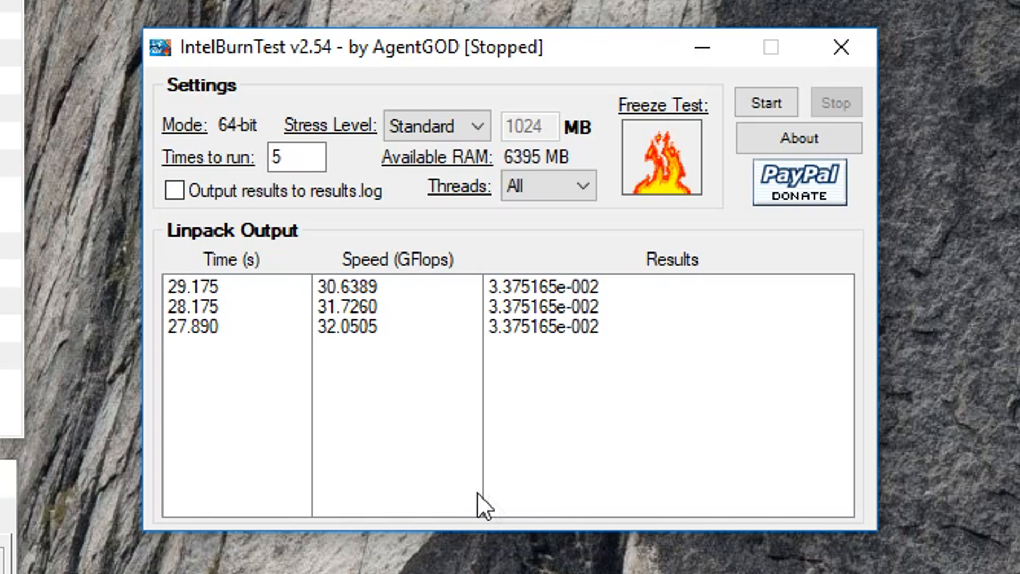
mouse_move(630, 437)
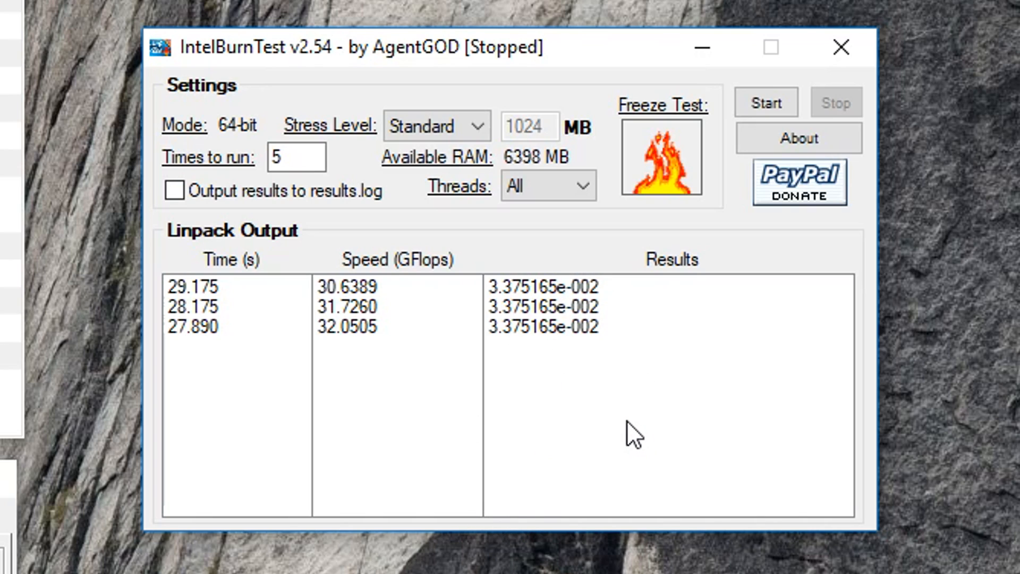
Enter 5 in IntelBurnTest's Times to run field
left_click(296, 157)
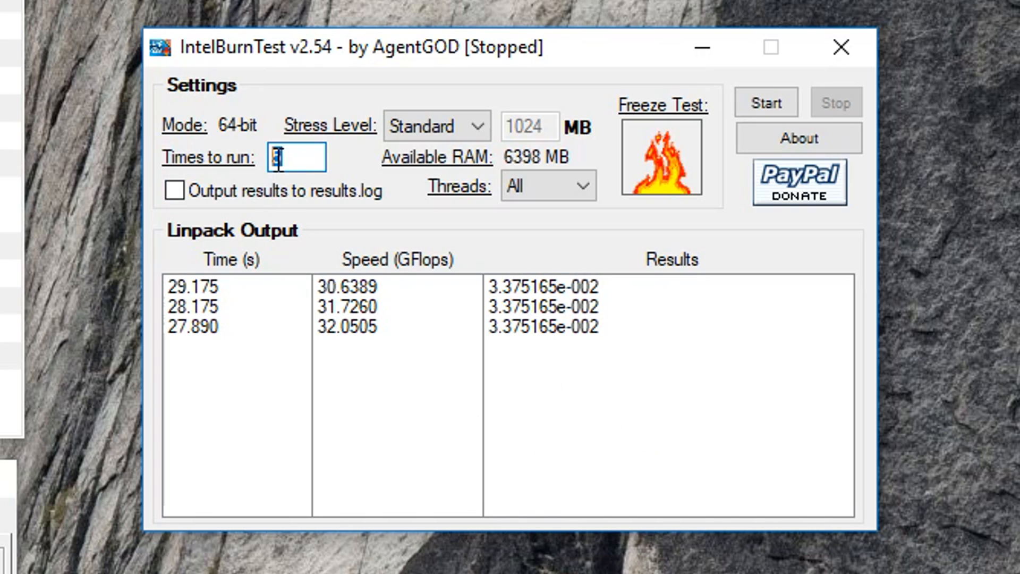
type("5")
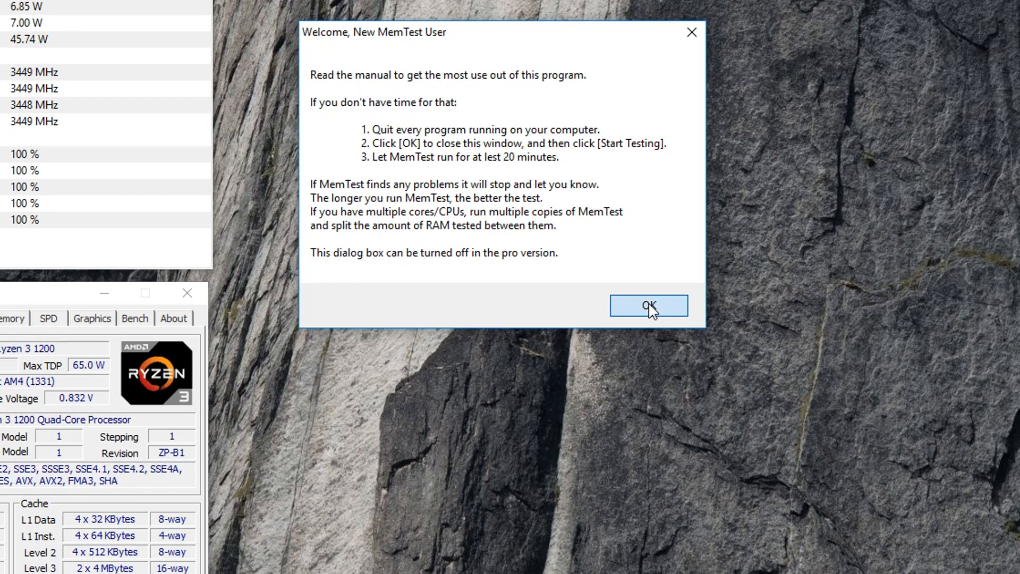
Dismiss the MemTest welcome notice
left_click(649, 306)
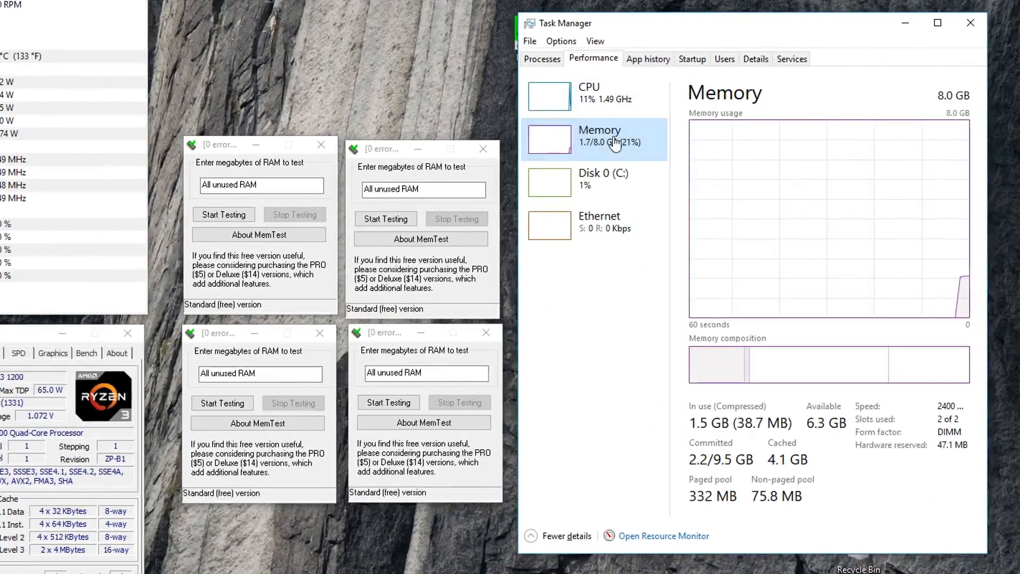
Start three MemTest instances at 1500 MB and a fourth on all unused RAM
left_click(262, 185)
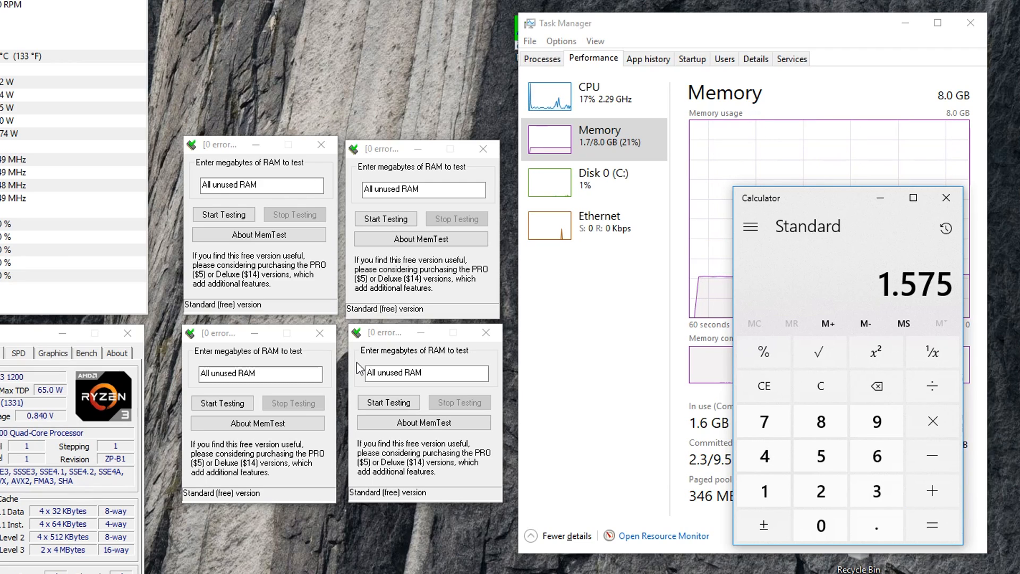
type("150")
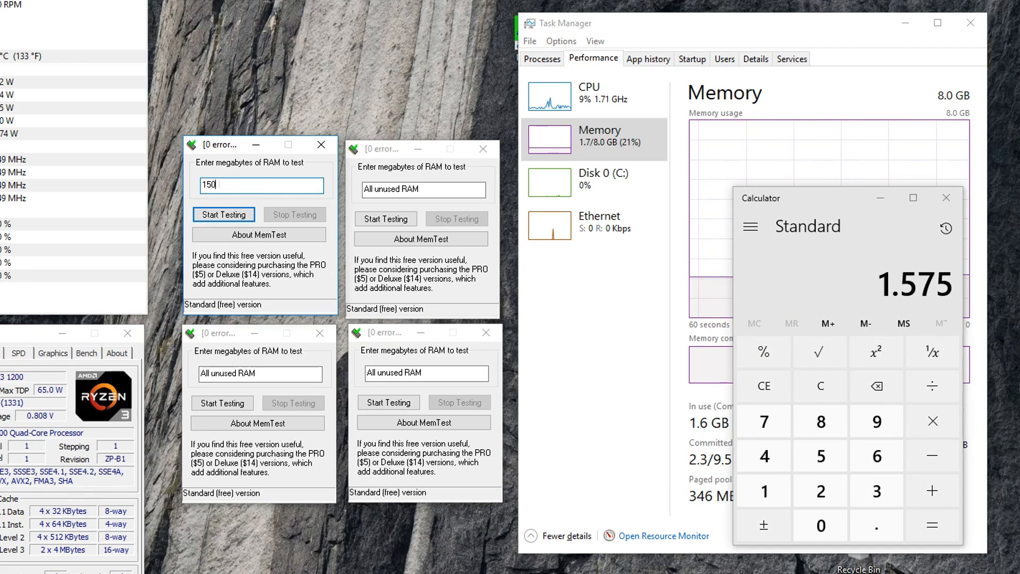
left_click(232, 212)
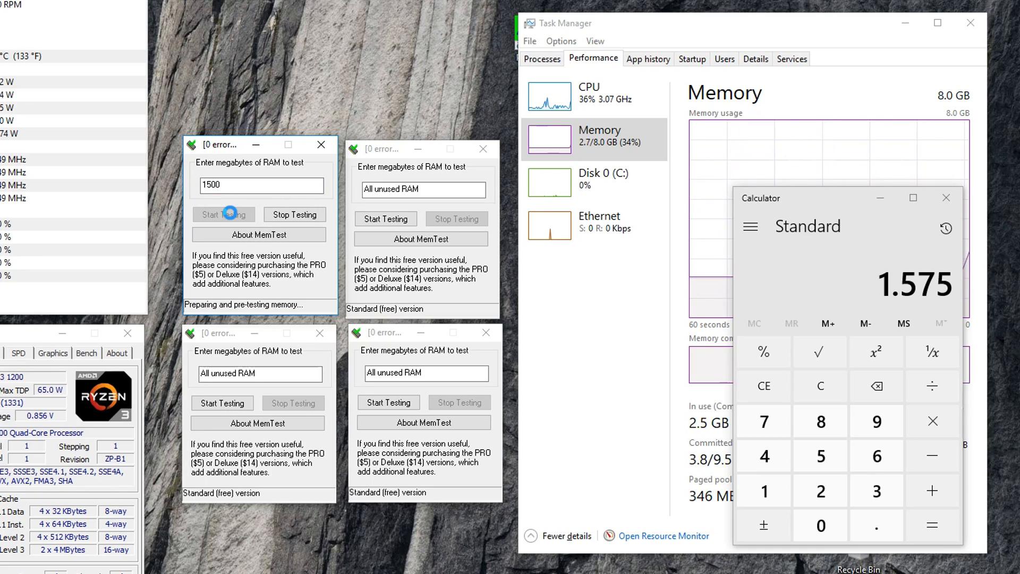
left_click(223, 214)
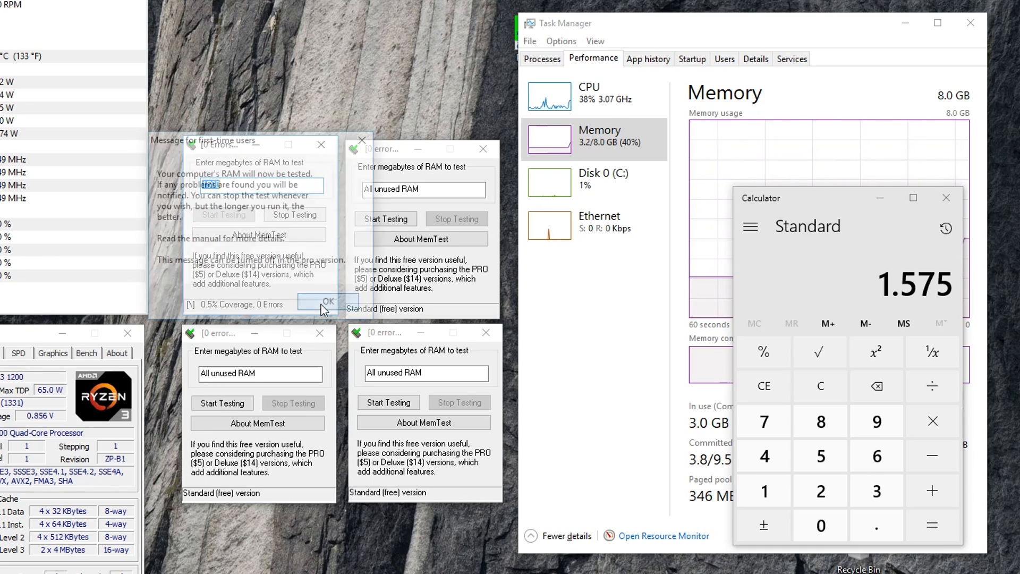
left_click(328, 300)
type("1500")
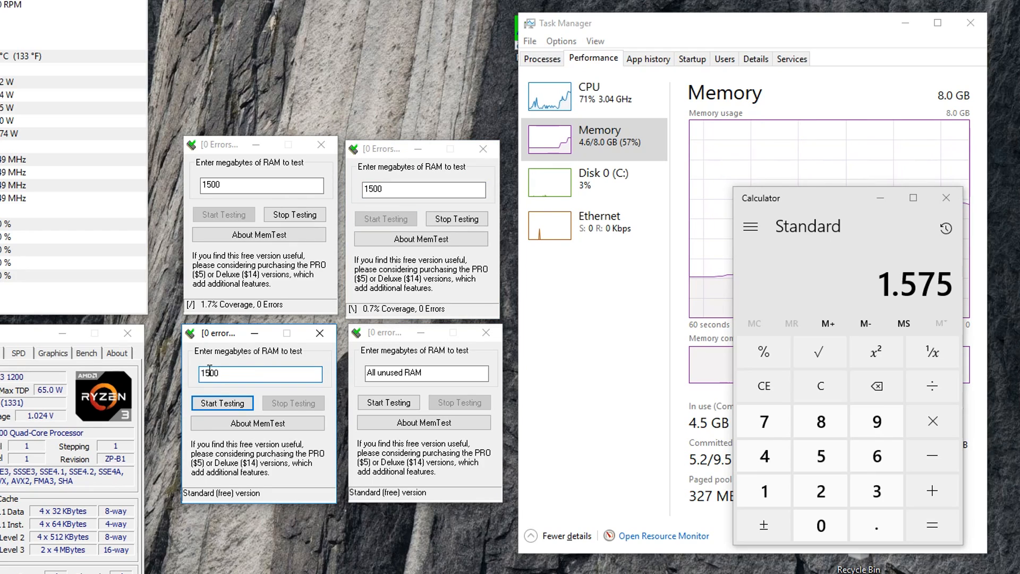
left_click(221, 403)
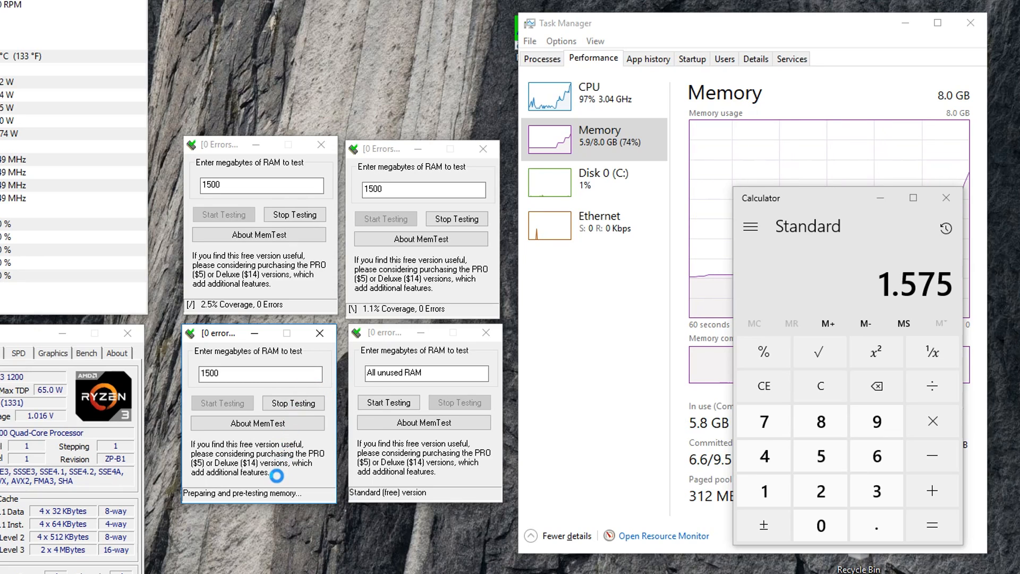
left_click(388, 403)
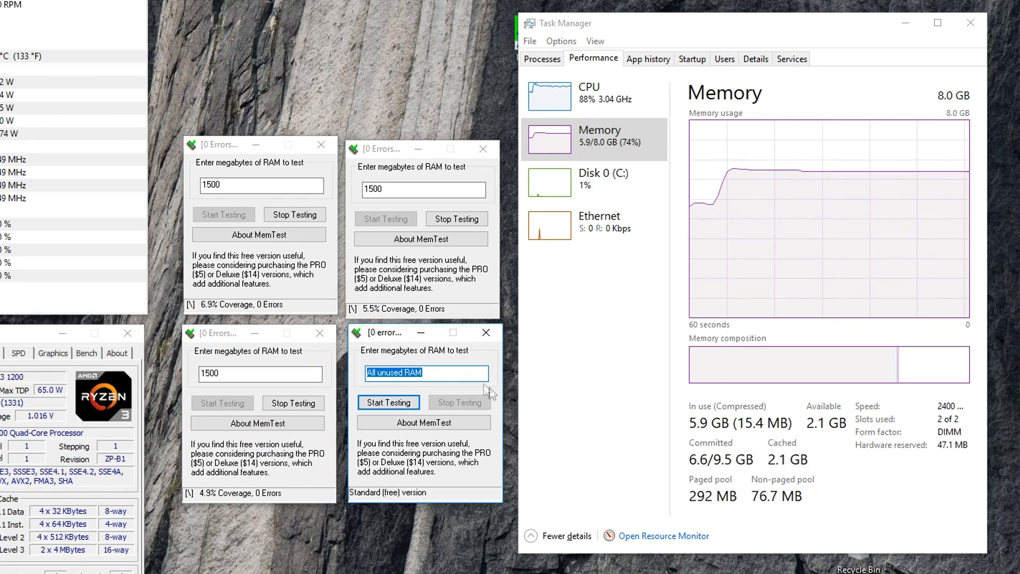
left_click(389, 402)
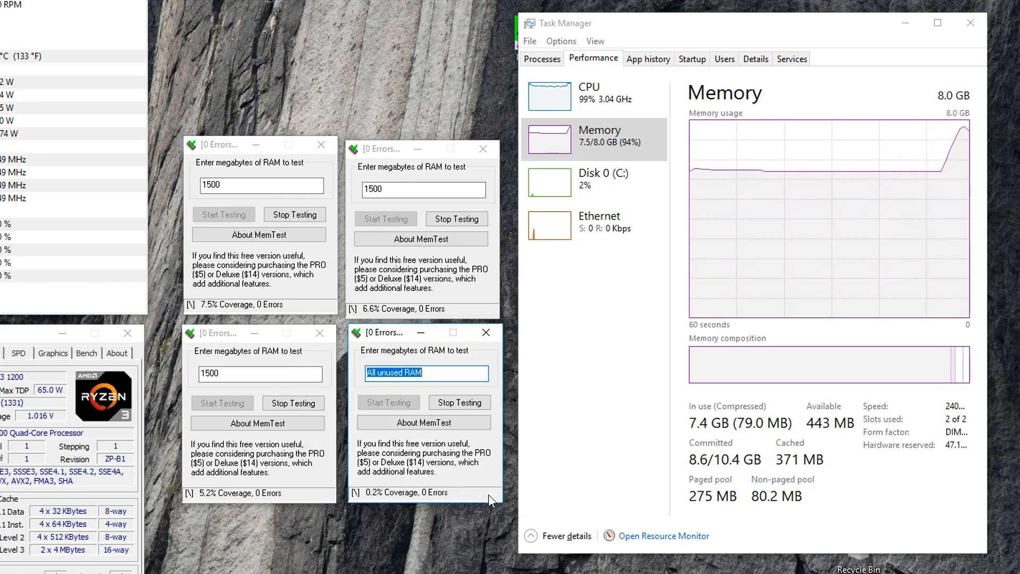
mouse_move(448, 473)
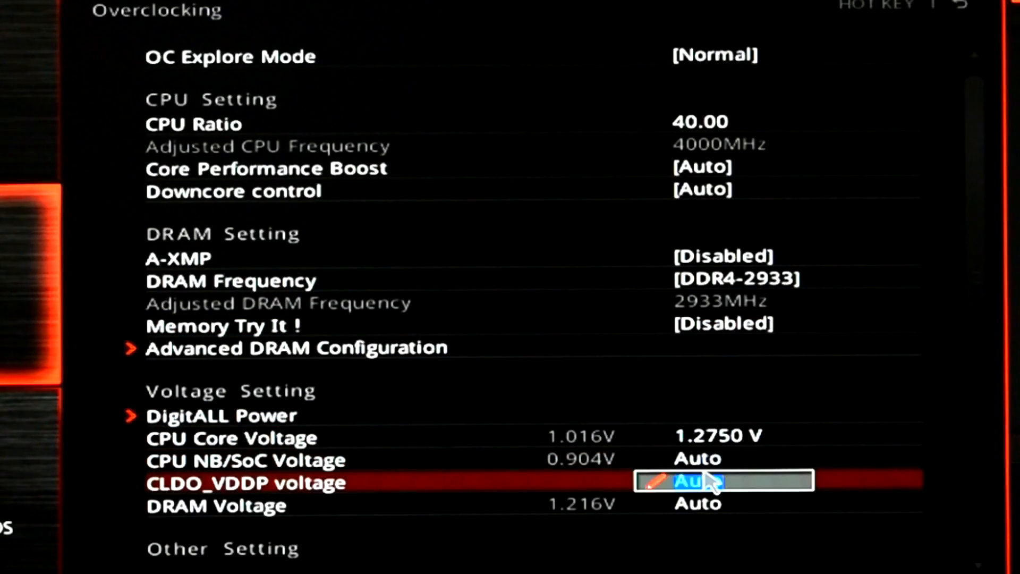
Move down through the BIOS menu with the arrow keys
key("Down")
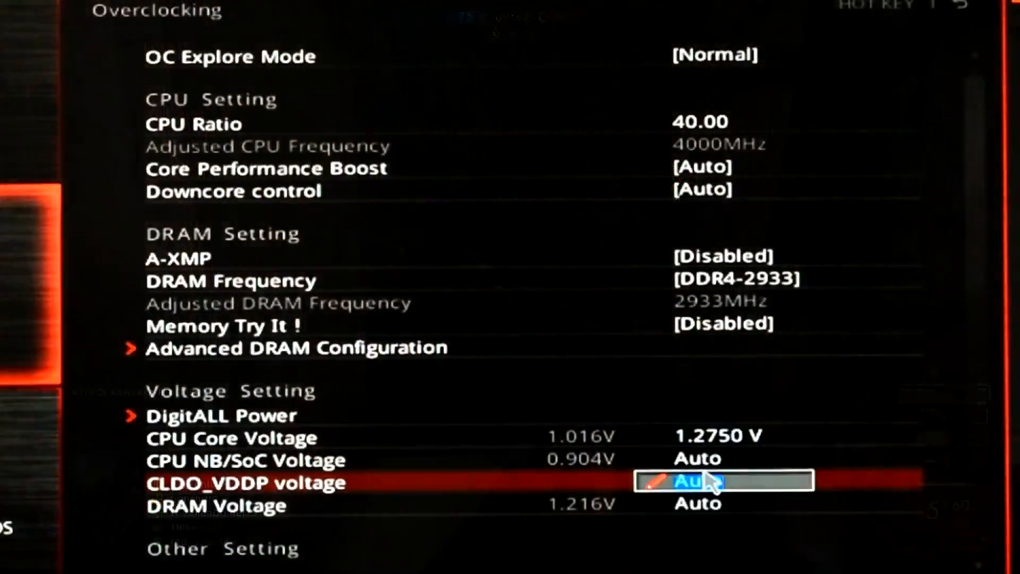
key("down")
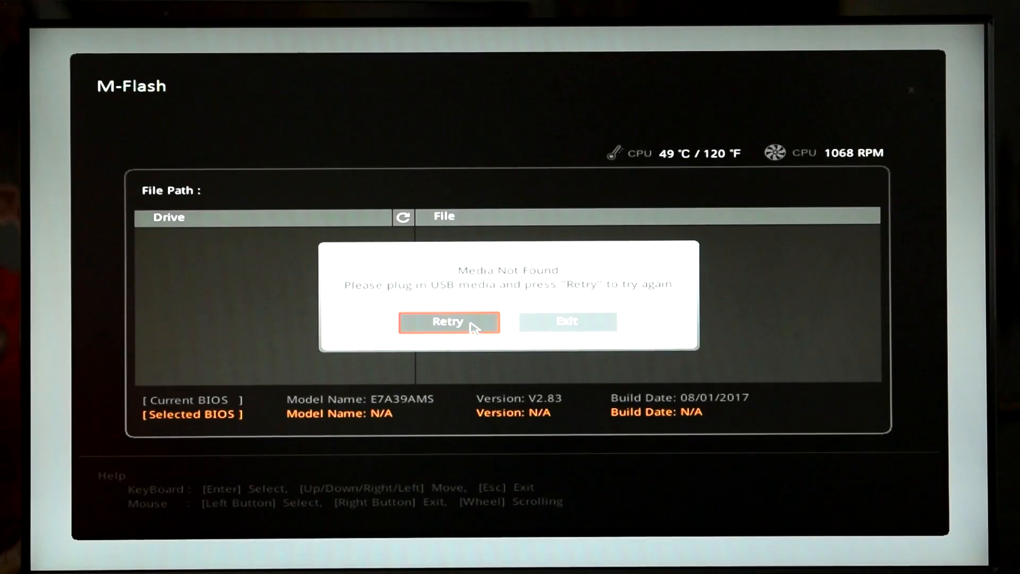
Rescan for the SanDisk drive, select E7A39AMS.283, and confirm to begin flashing
left_click(448, 322)
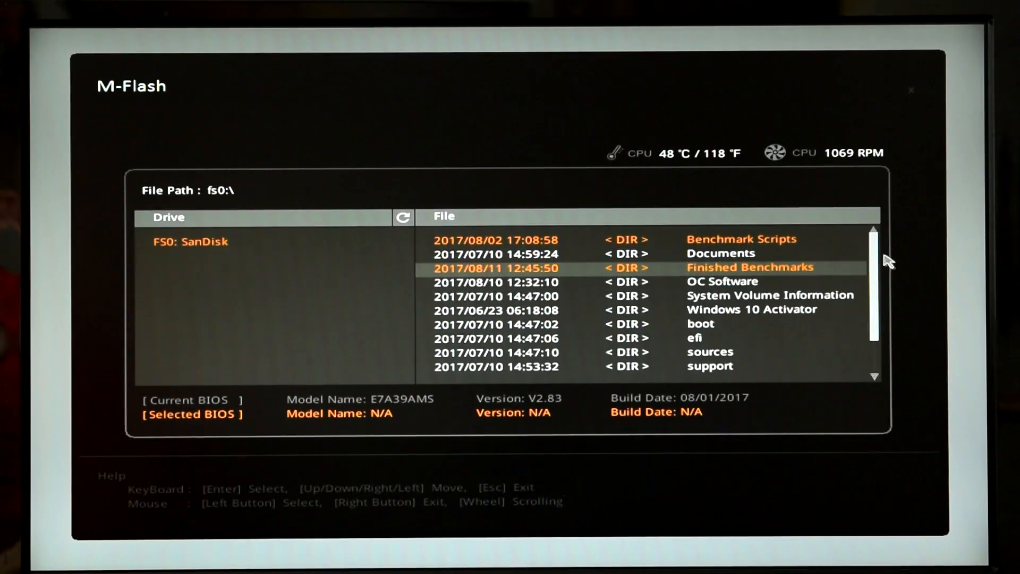
scroll("down", 3)
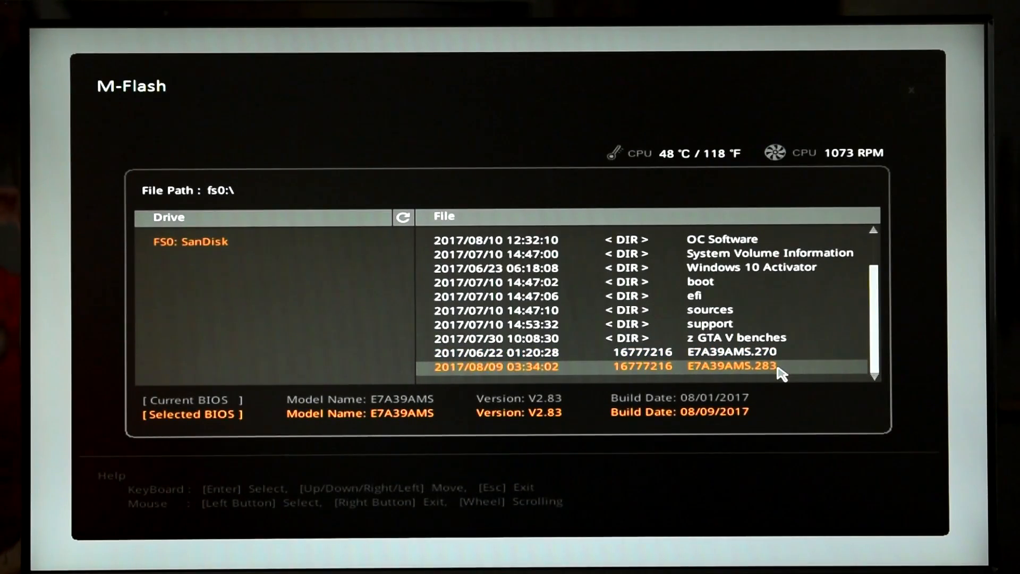
left_click(732, 365)
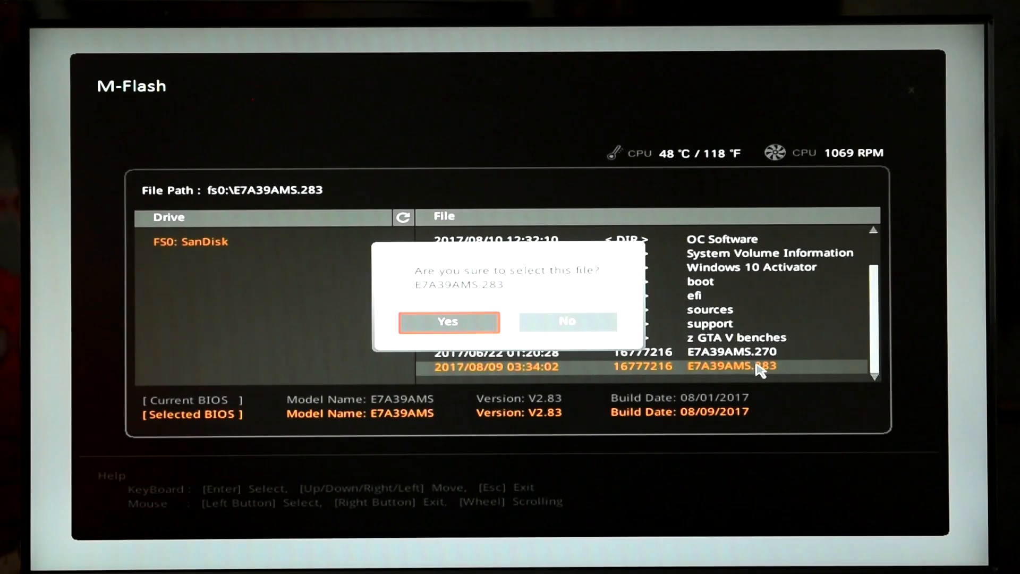
left_click(448, 322)
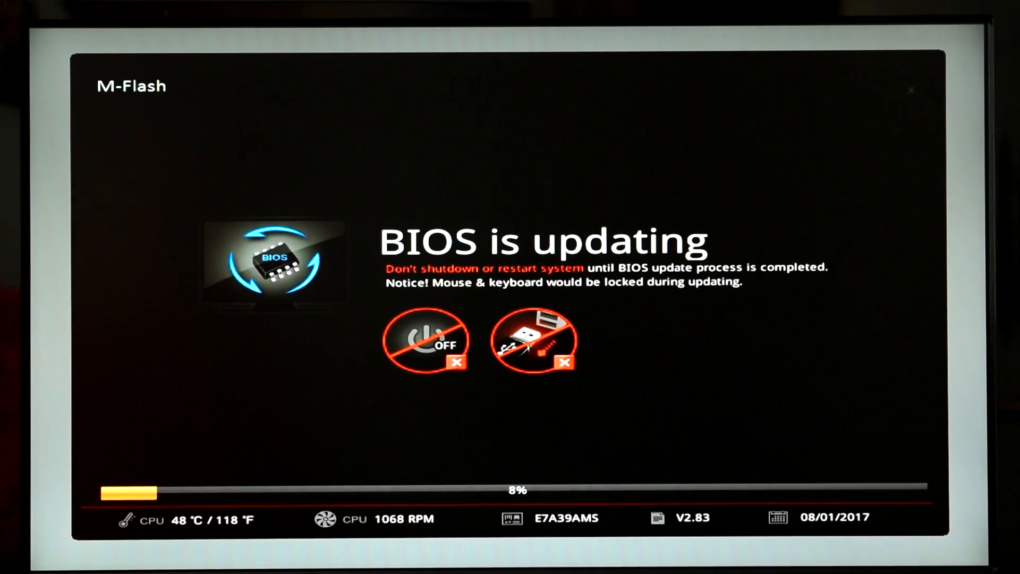